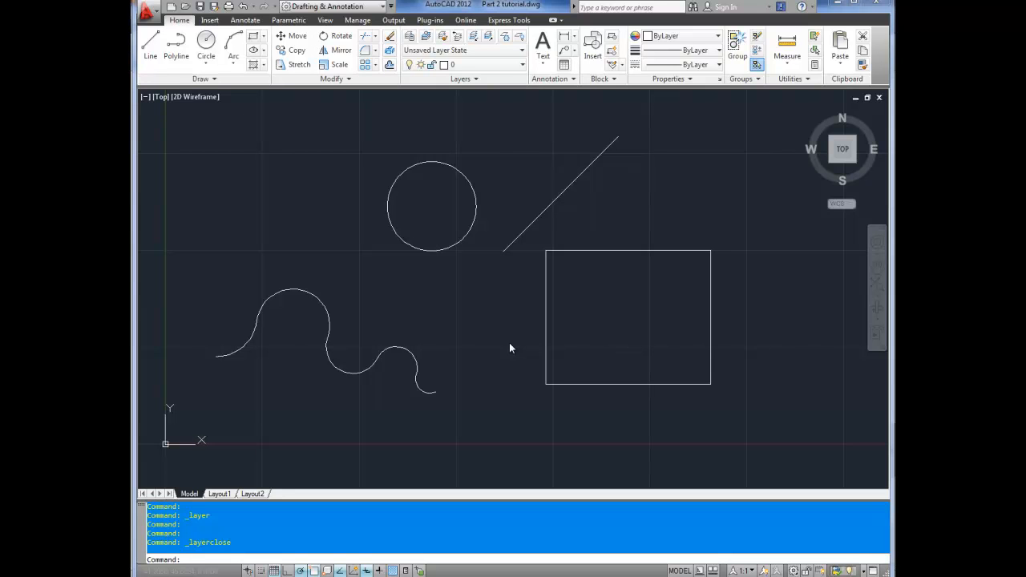
{"action": "mouse_move", "coordinate": [507, 348]}
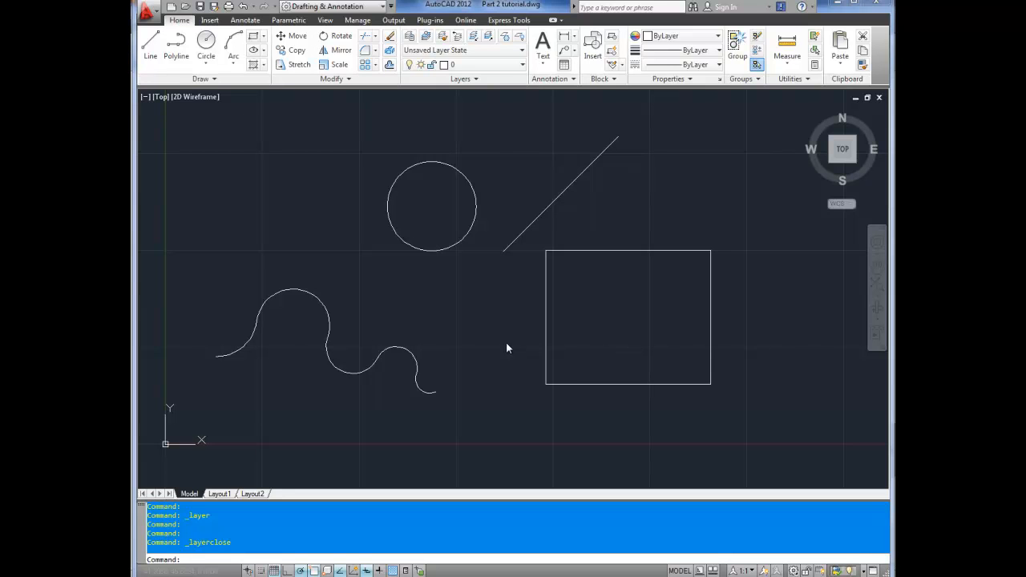
{"action": "mouse_move", "coordinate": [533, 306]}
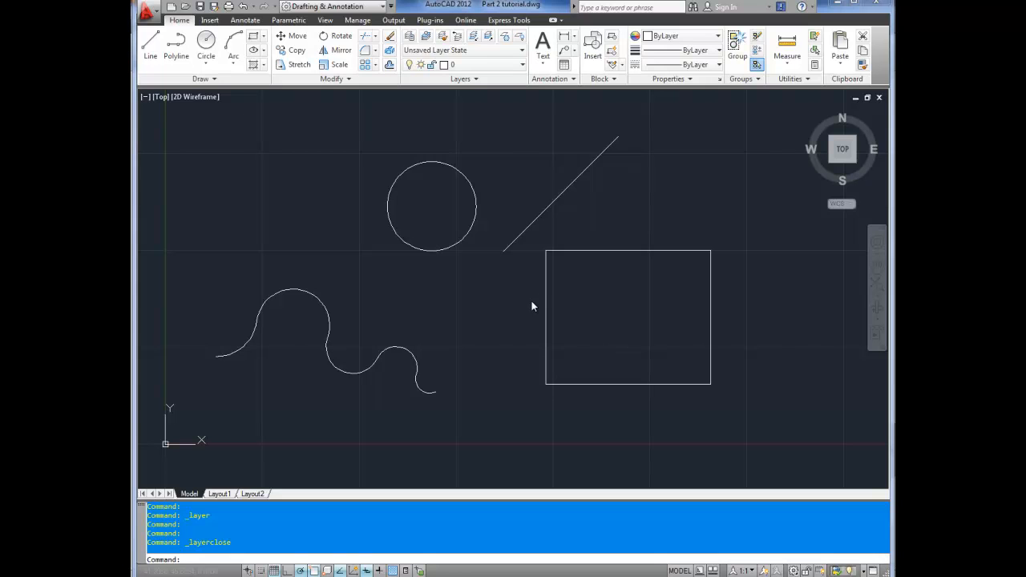
{"action": "mouse_move", "coordinate": [453, 373]}
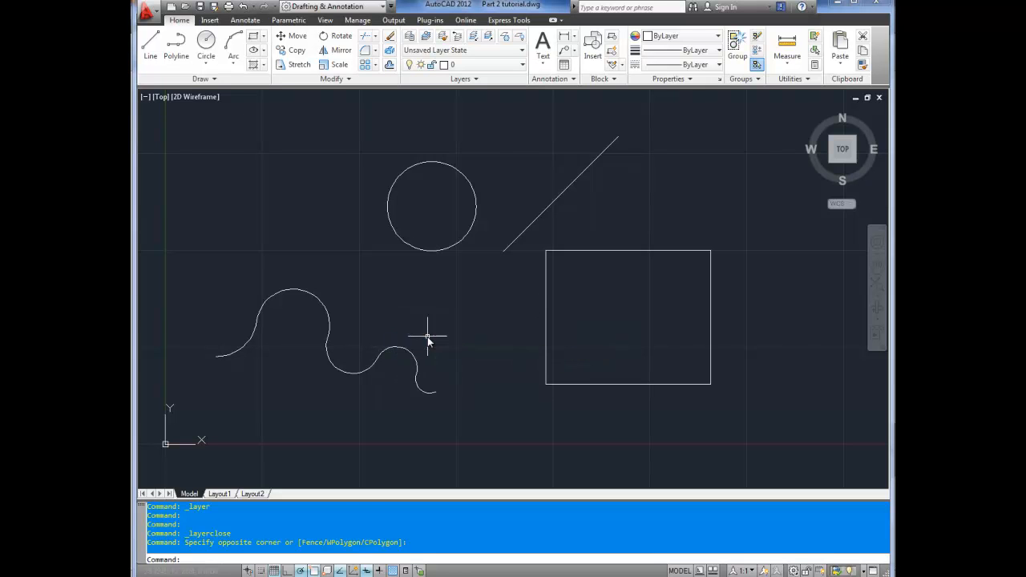
{"action": "mouse_move", "coordinate": [541, 225]}
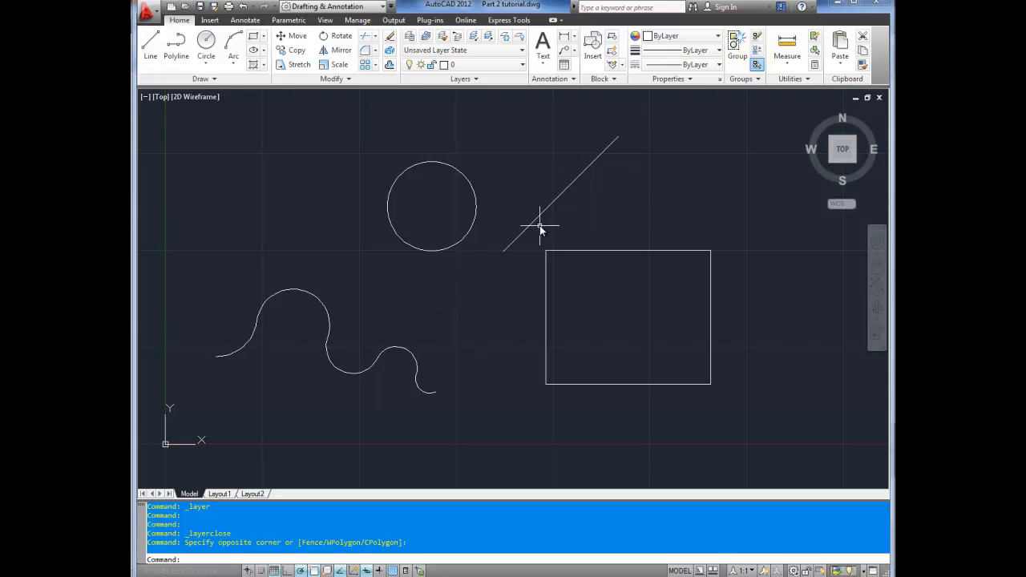
{"action": "mouse_move", "coordinate": [545, 271]}
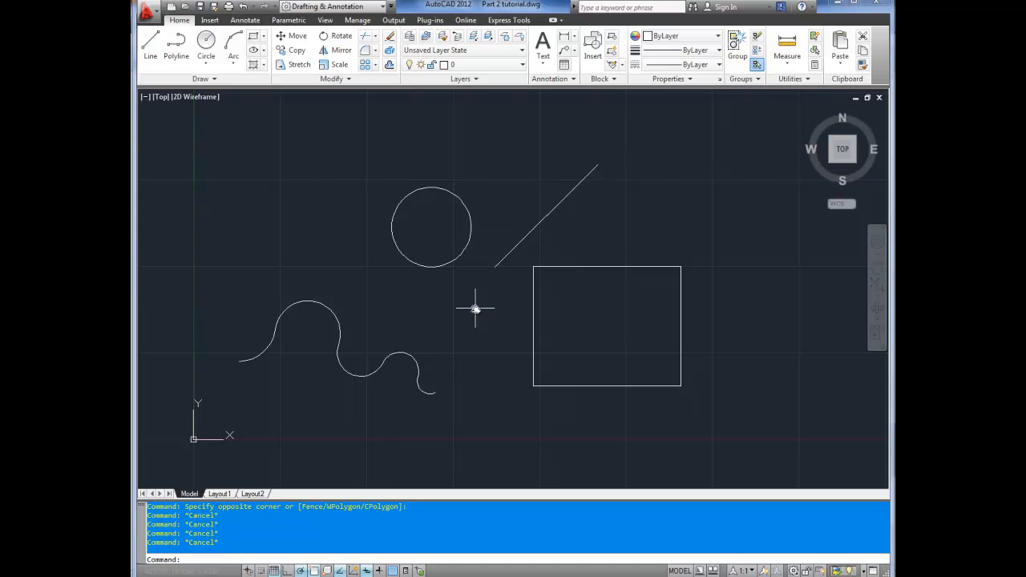
{"action": "mouse_move", "coordinate": [431, 122]}
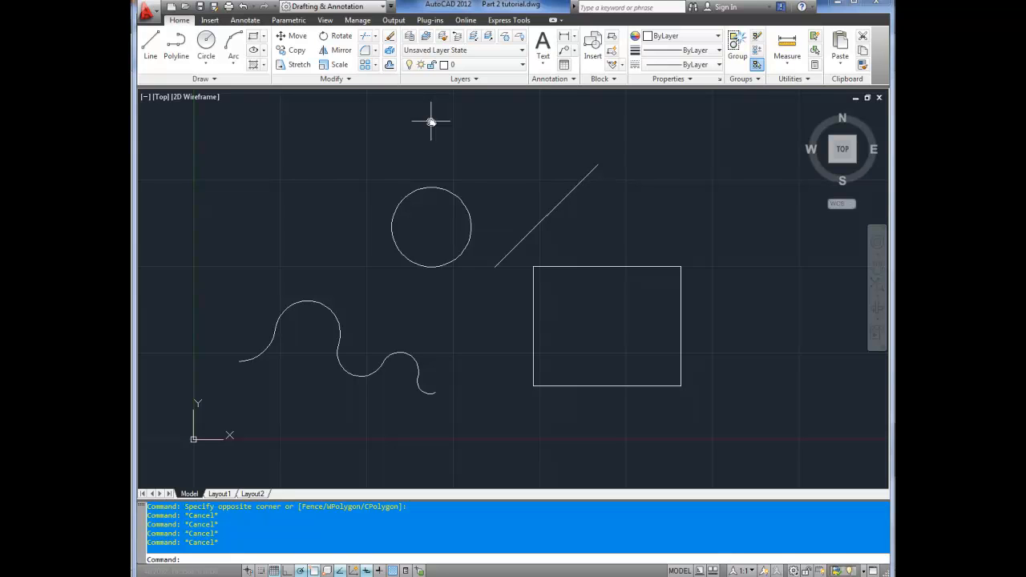
{"action": "mouse_move", "coordinate": [411, 157]}
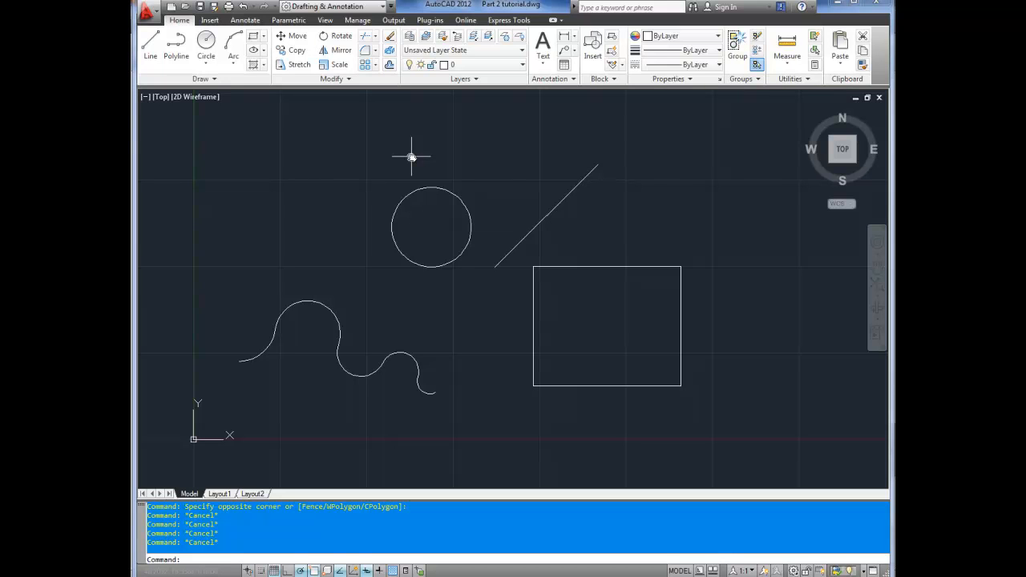
{"action": "mouse_move", "coordinate": [415, 155]}
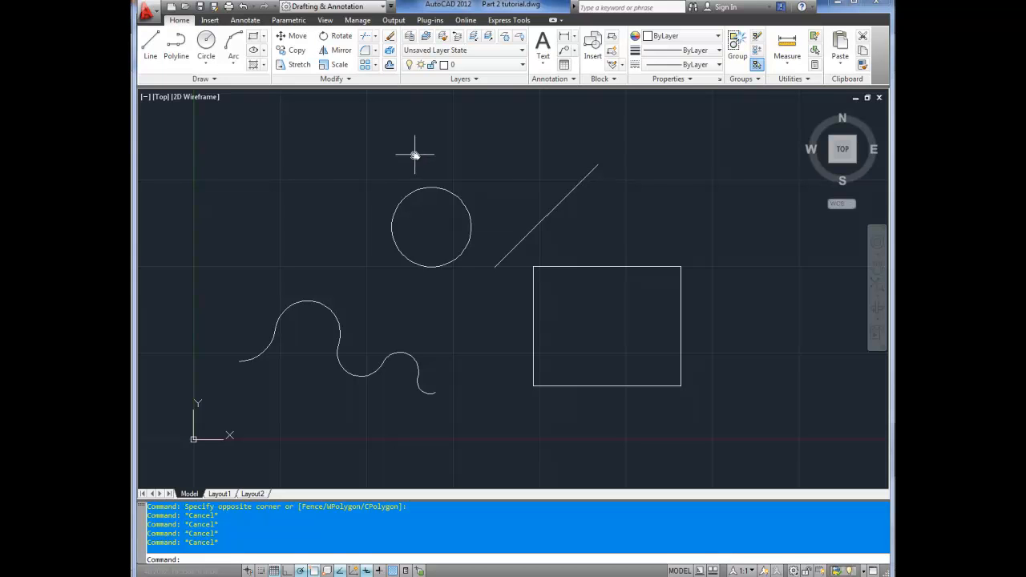
{"action": "mouse_move", "coordinate": [445, 194]}
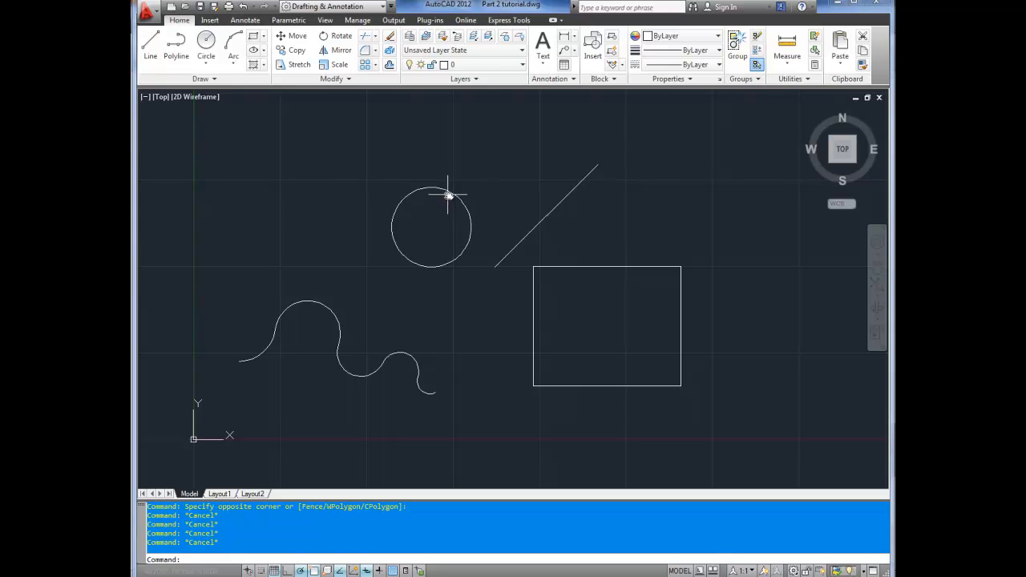
{"action": "mouse_move", "coordinate": [464, 100]}
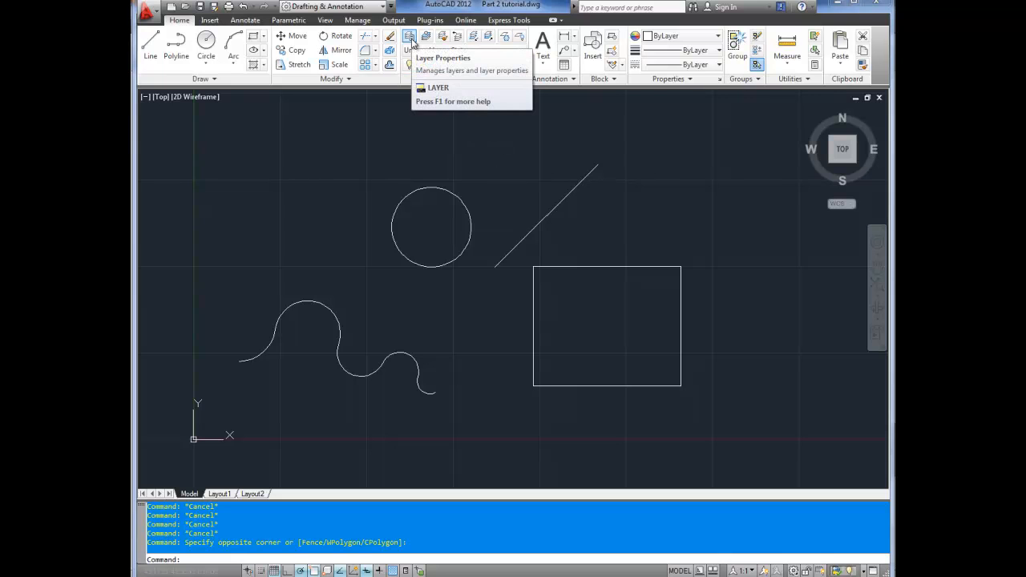
Open the Layer Properties Manager and select layer 0 in the list
{"action": "left_click", "coordinate": [410, 38]}
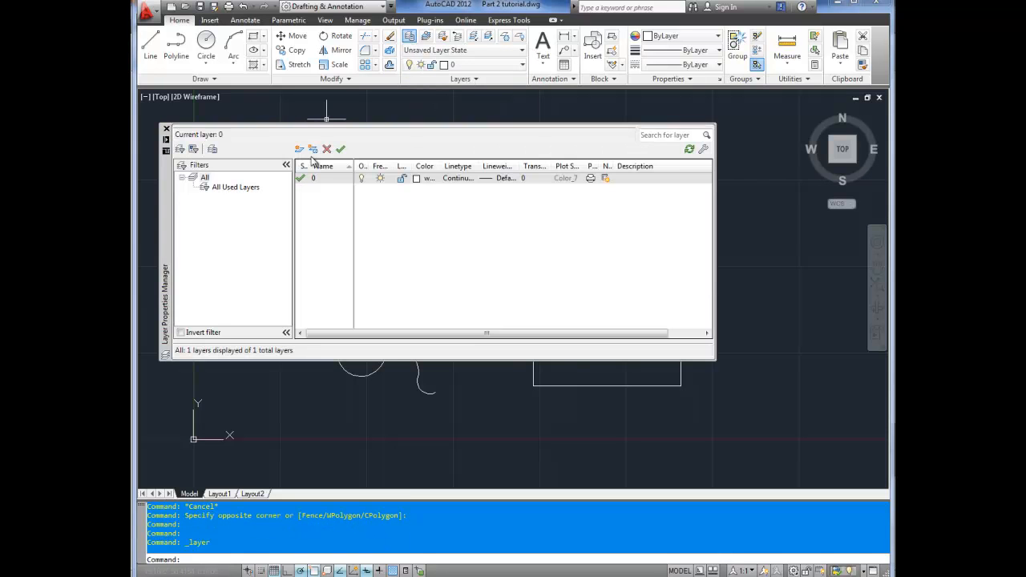
{"action": "mouse_move", "coordinate": [305, 257]}
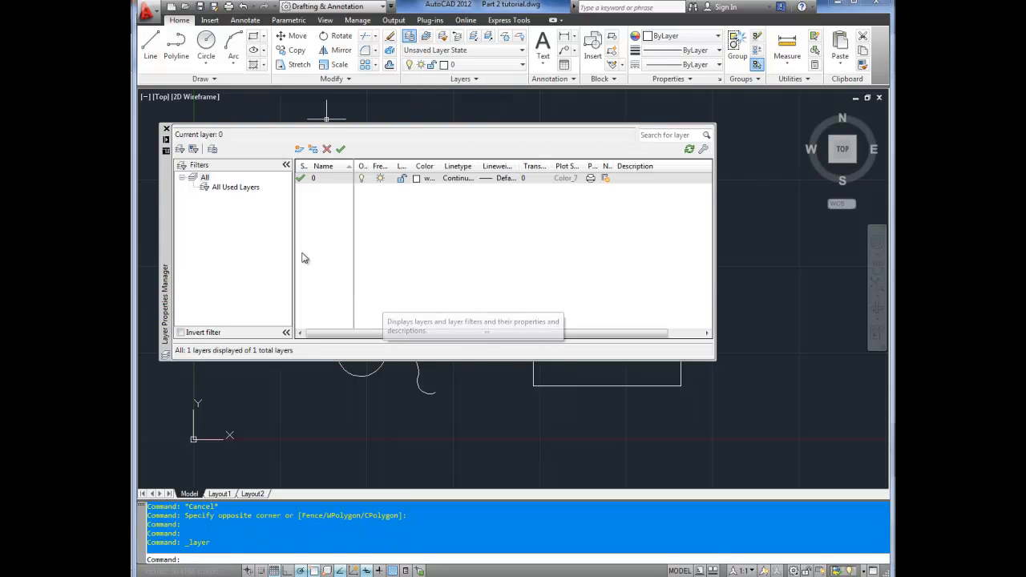
{"action": "left_click", "coordinate": [314, 177]}
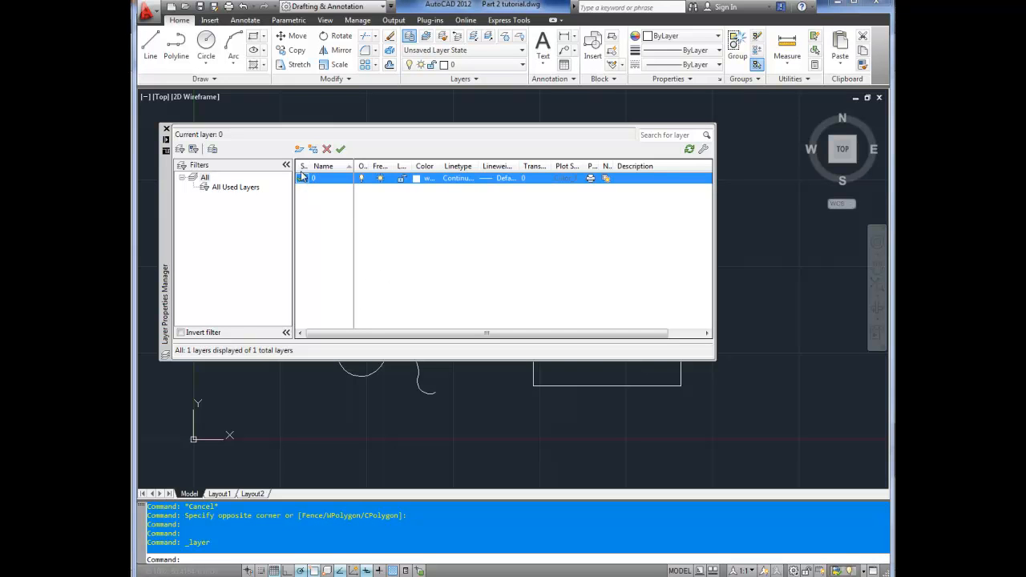
{"action": "mouse_move", "coordinate": [299, 149]}
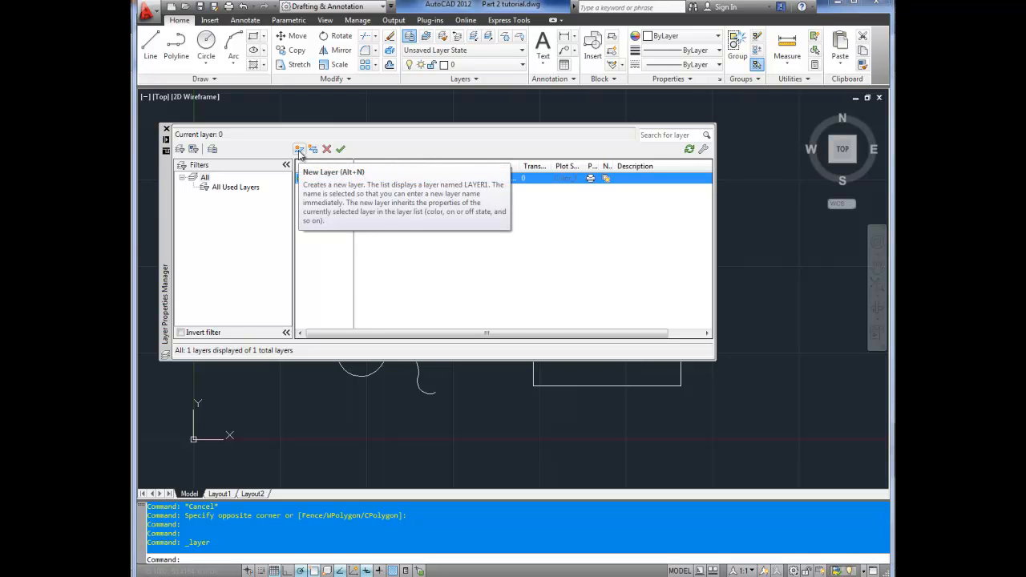
{"action": "mouse_move", "coordinate": [313, 149]}
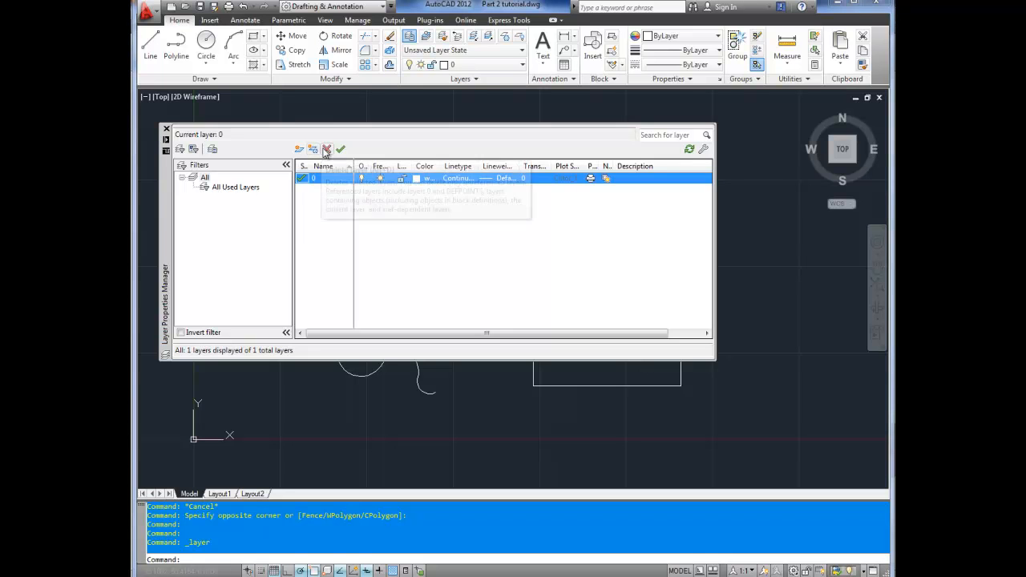
{"action": "mouse_move", "coordinate": [327, 150]}
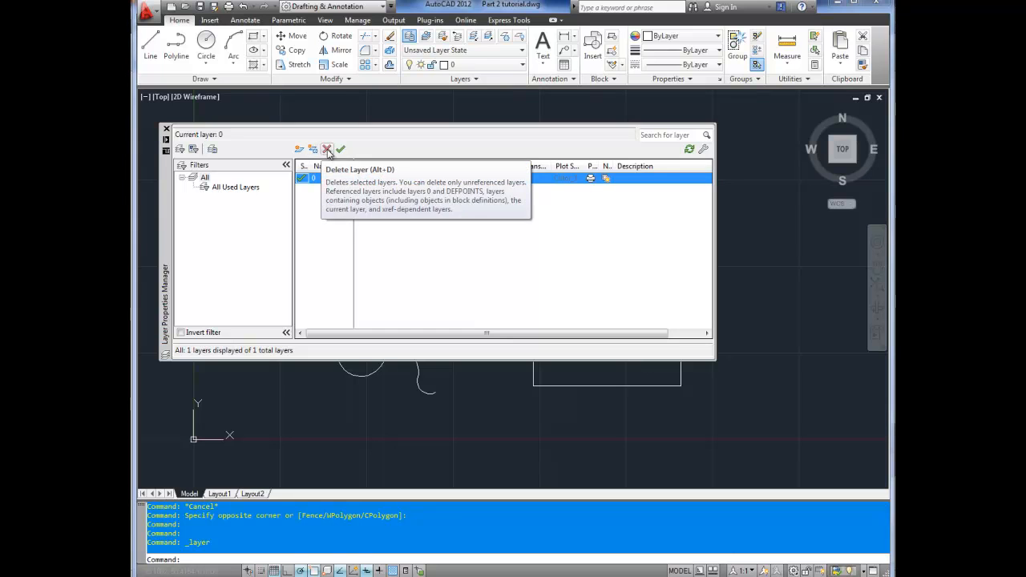
{"action": "mouse_move", "coordinate": [340, 150]}
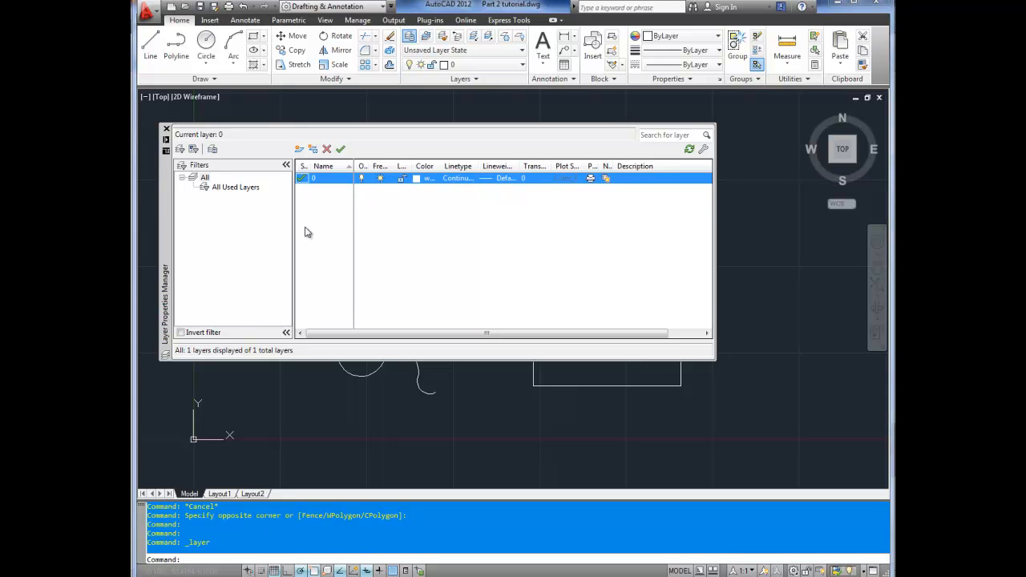
{"action": "mouse_move", "coordinate": [299, 149]}
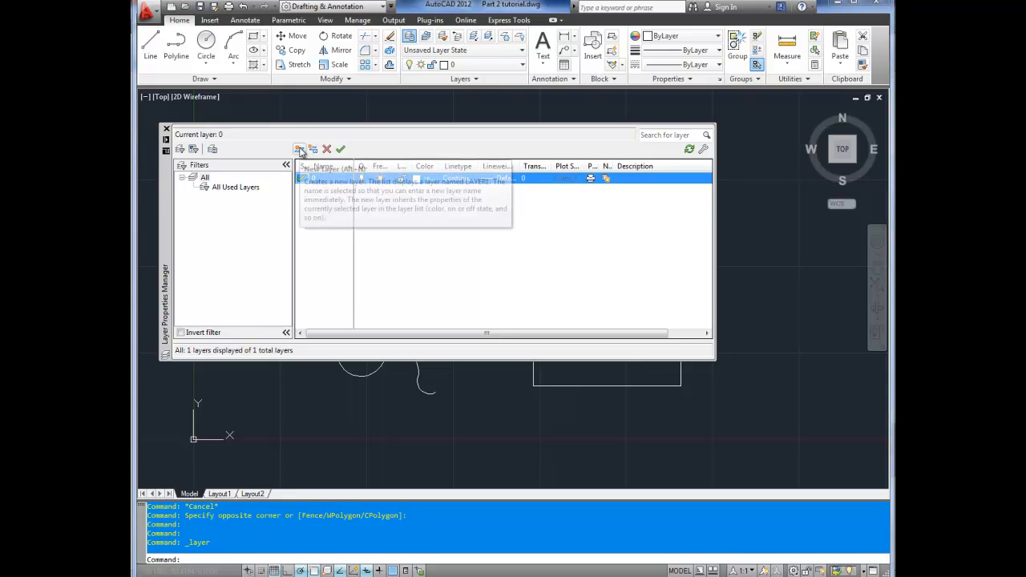
Add a new layer and name it Rectangle
{"action": "left_click", "coordinate": [300, 149]}
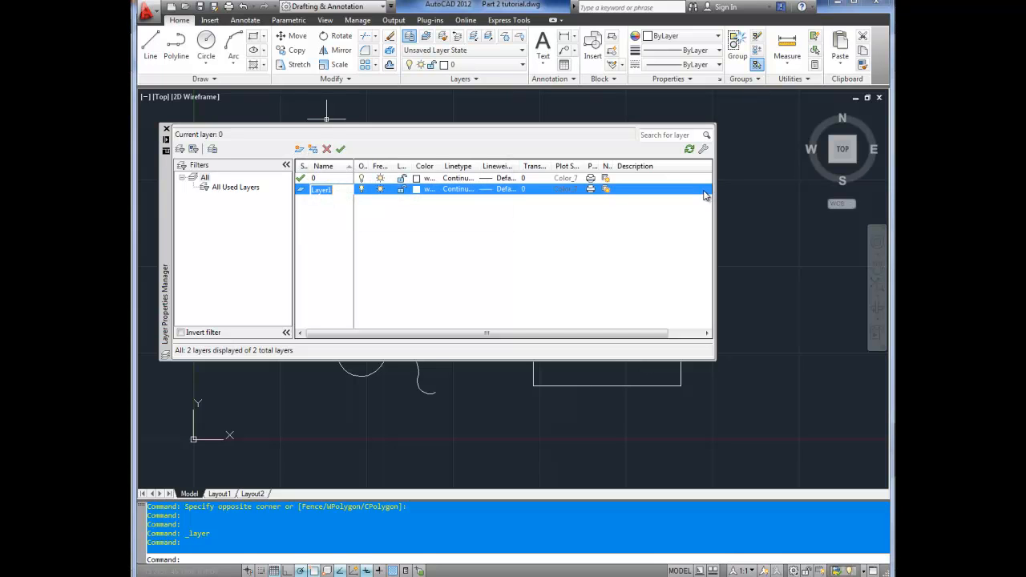
{"action": "type", "text": "Rect"}
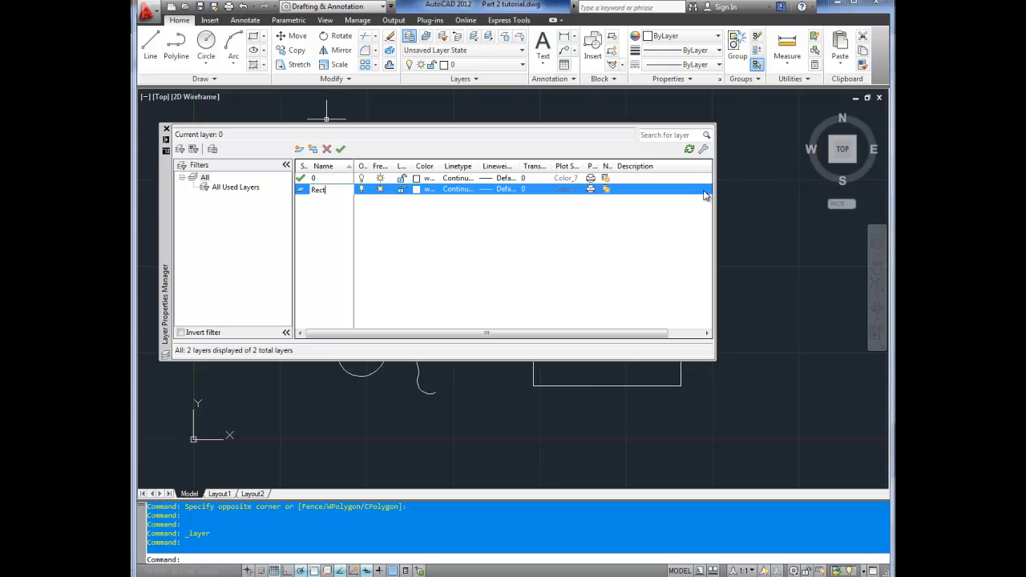
{"action": "type", "text": "a"}
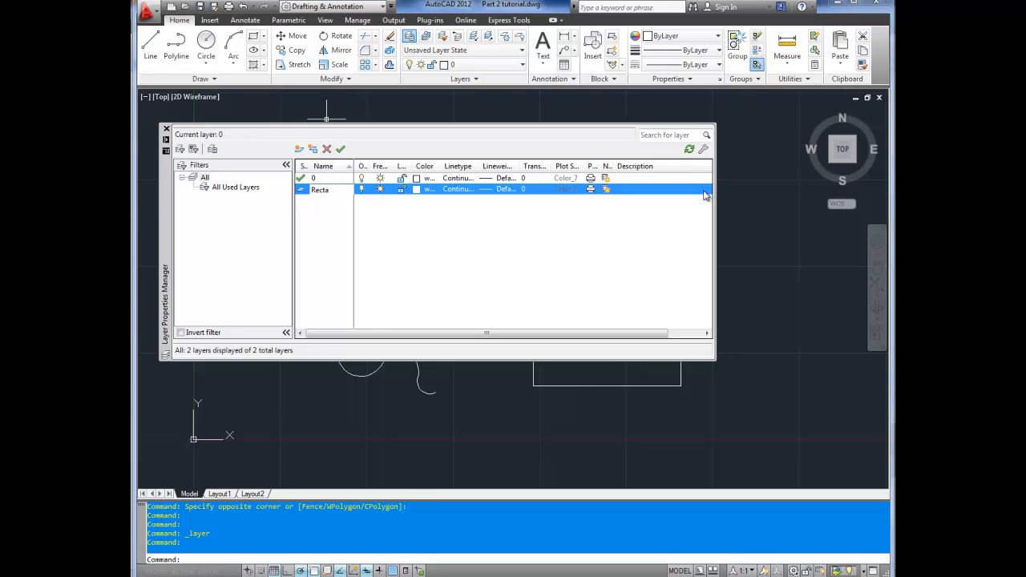
{"action": "double_click", "coordinate": [321, 189]}
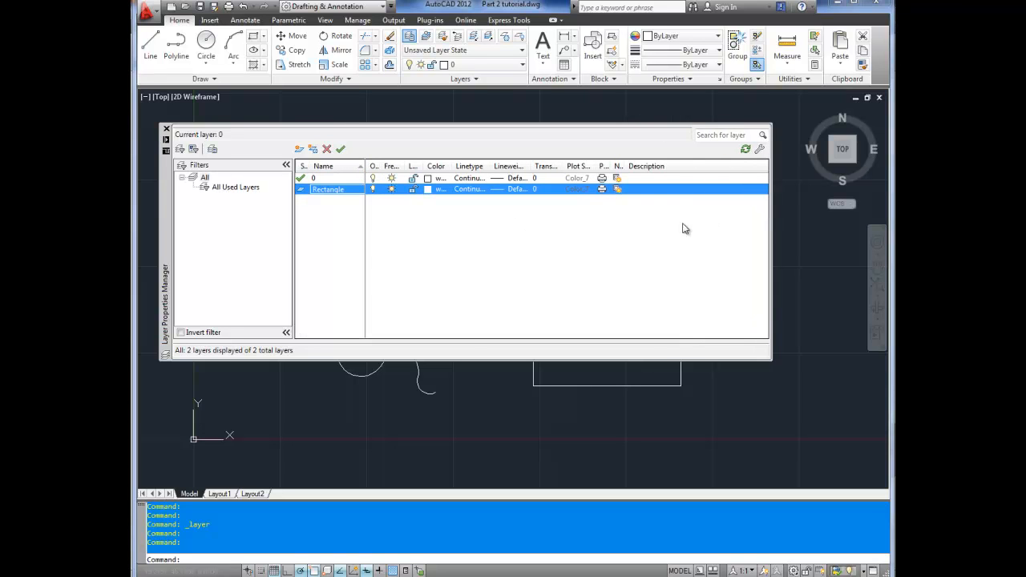
{"action": "mouse_move", "coordinate": [681, 229]}
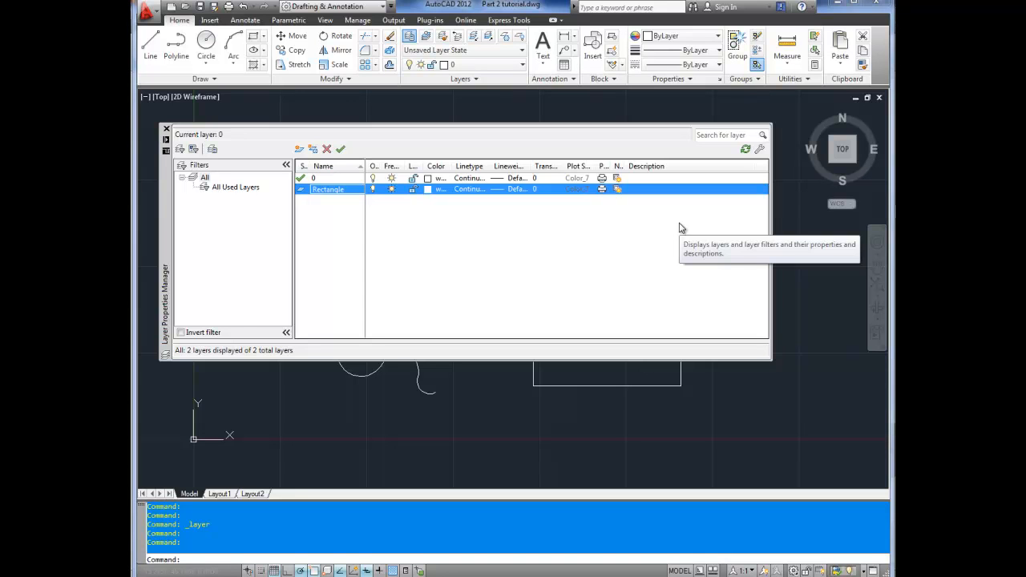
{"action": "mouse_move", "coordinate": [692, 259]}
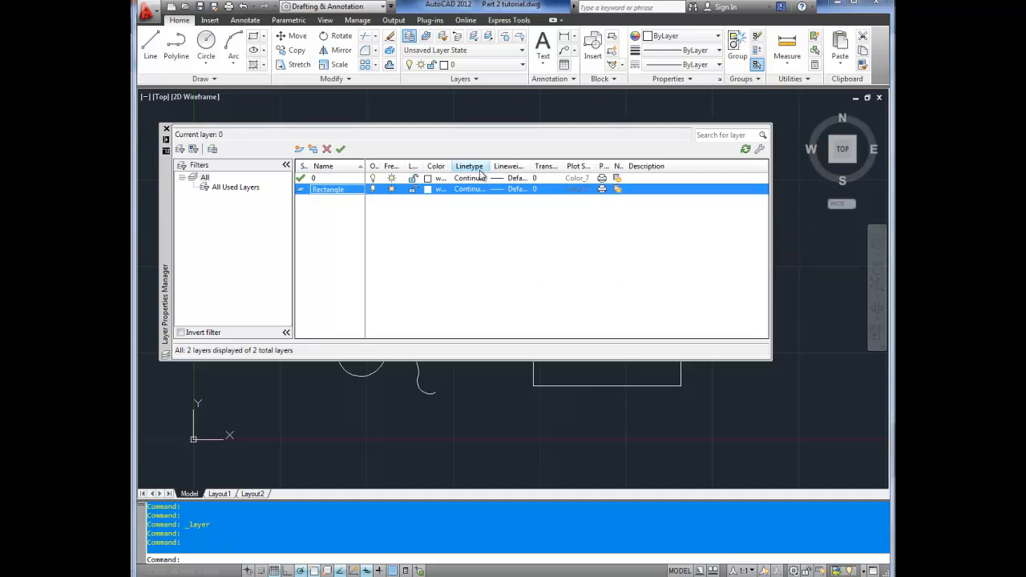
{"action": "mouse_move", "coordinate": [427, 178]}
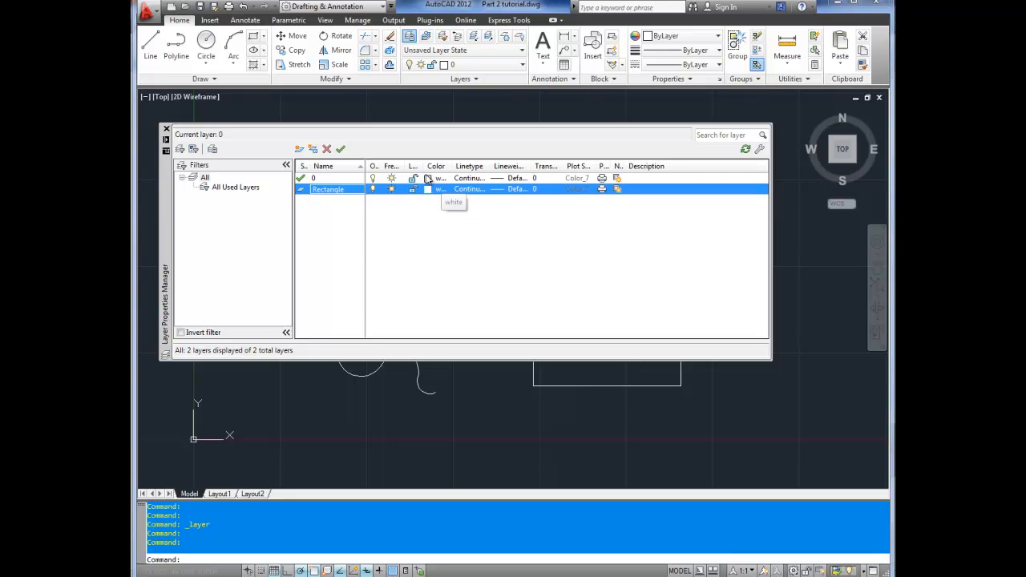
{"action": "mouse_move", "coordinate": [413, 222]}
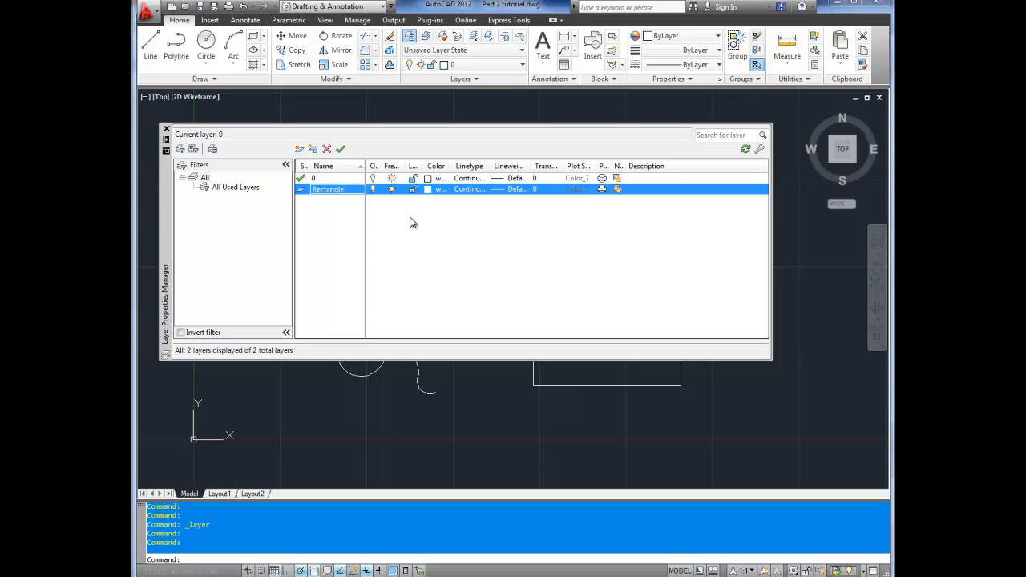
{"action": "mouse_move", "coordinate": [413, 223]}
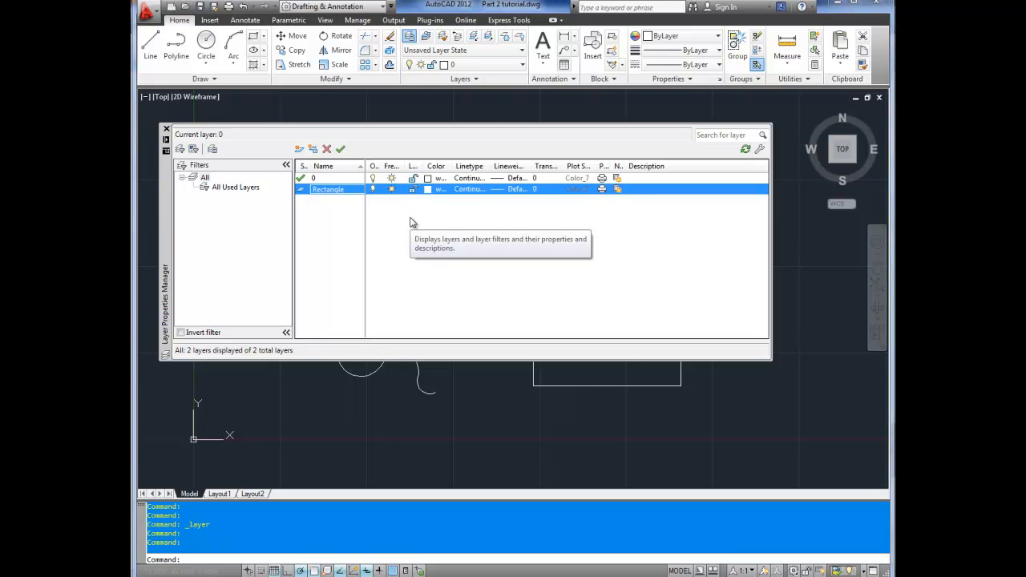
{"action": "mouse_move", "coordinate": [398, 254]}
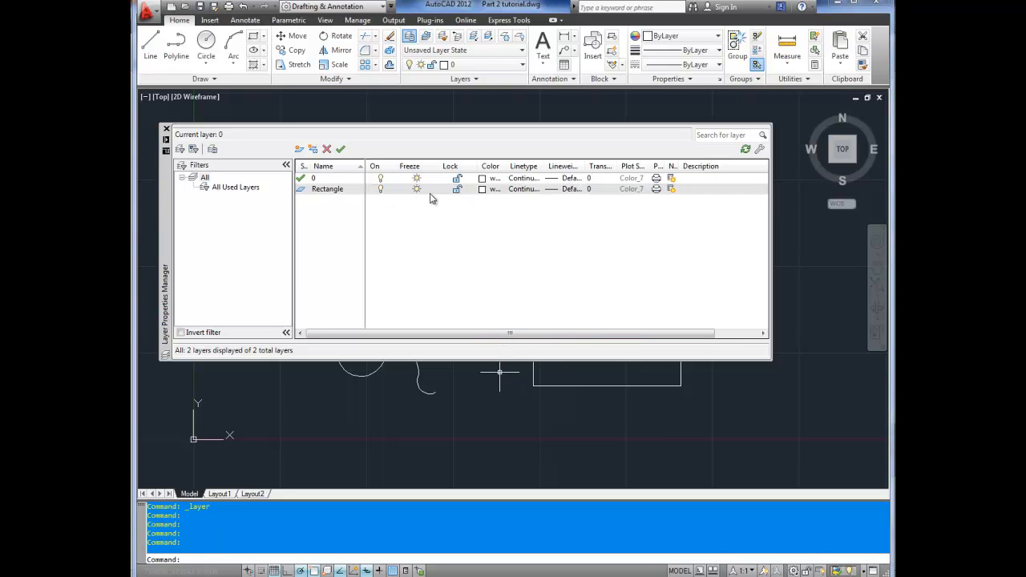
Change the Rectangle layer's colour to red, index 10
{"action": "left_click", "coordinate": [327, 189]}
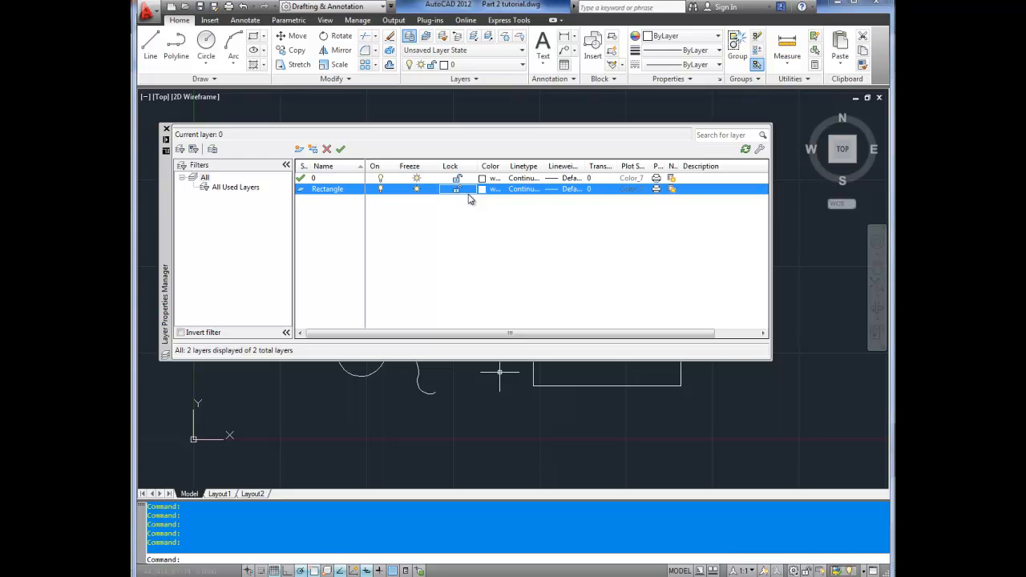
{"action": "left_click", "coordinate": [490, 189]}
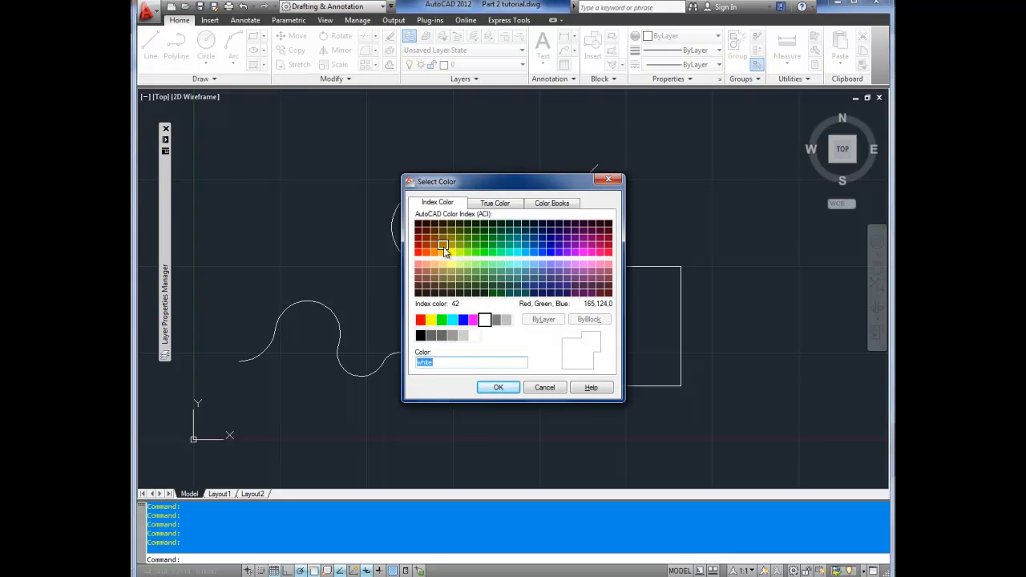
{"action": "left_click", "coordinate": [418, 246]}
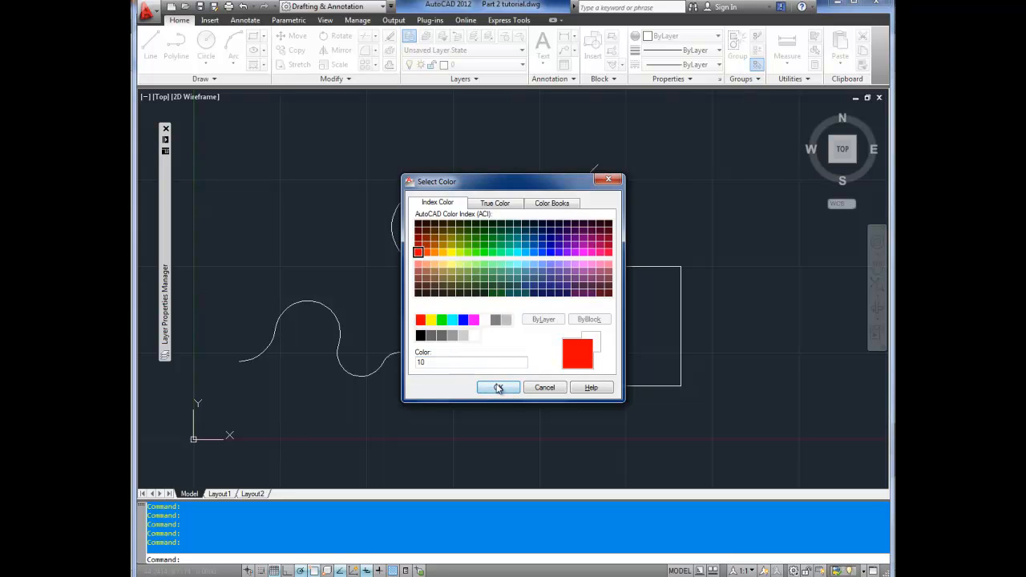
{"action": "left_click", "coordinate": [498, 388]}
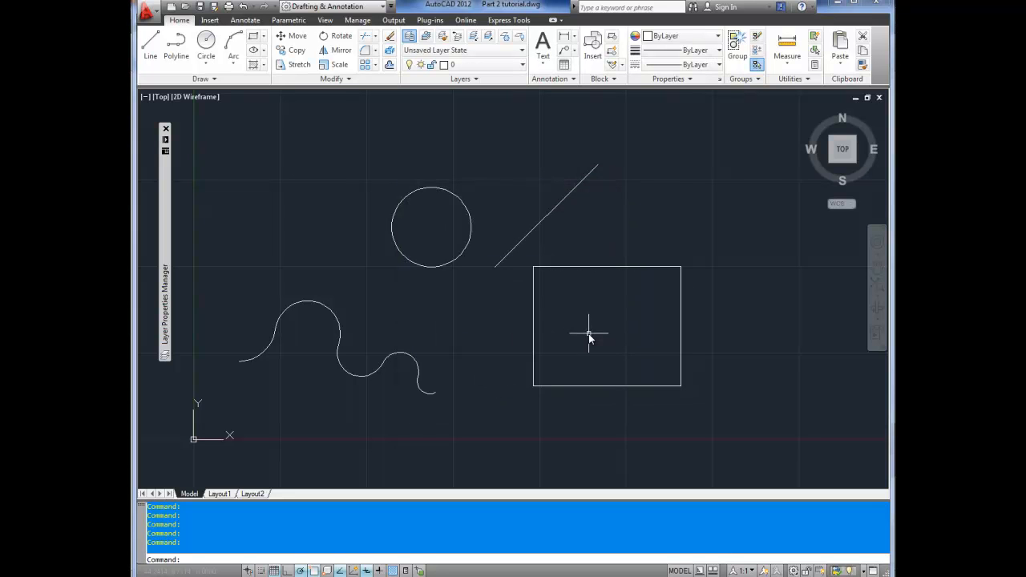
Window-select the rectangle, move it onto the Rectangle layer, then deselect it
{"action": "left_click", "coordinate": [588, 333]}
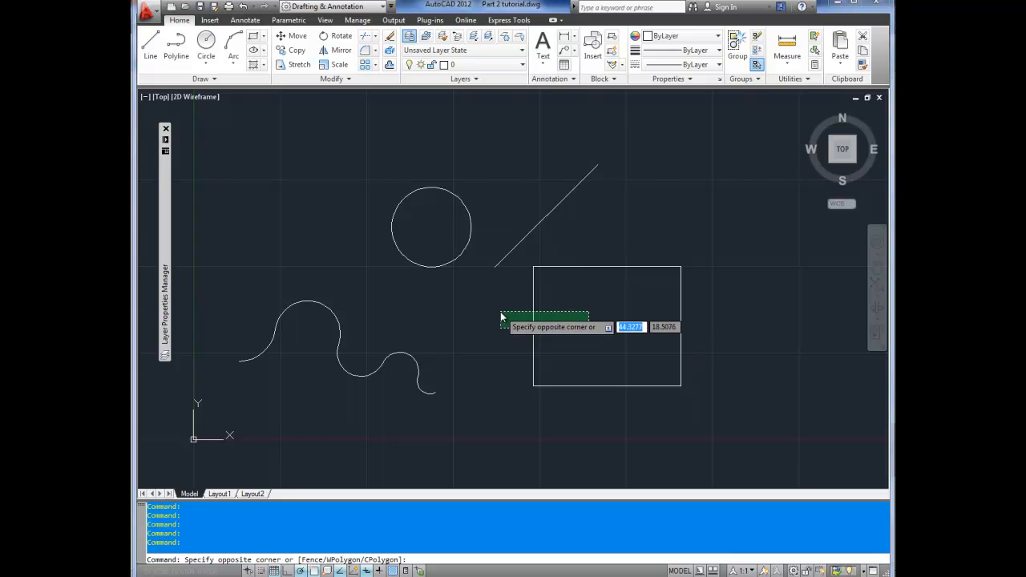
{"action": "left_click", "coordinate": [562, 311]}
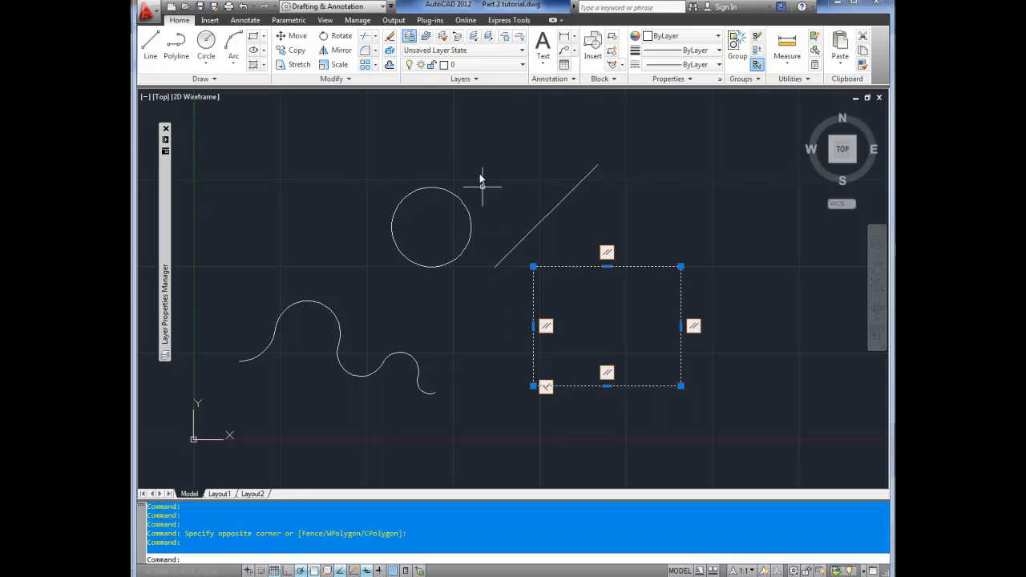
{"action": "mouse_move", "coordinate": [519, 64]}
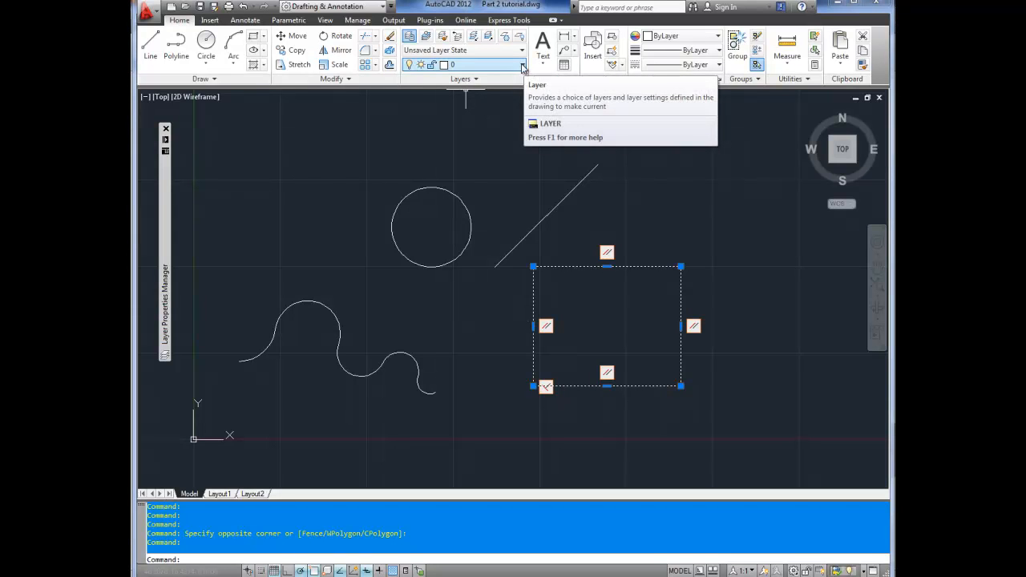
{"action": "left_click", "coordinate": [519, 65]}
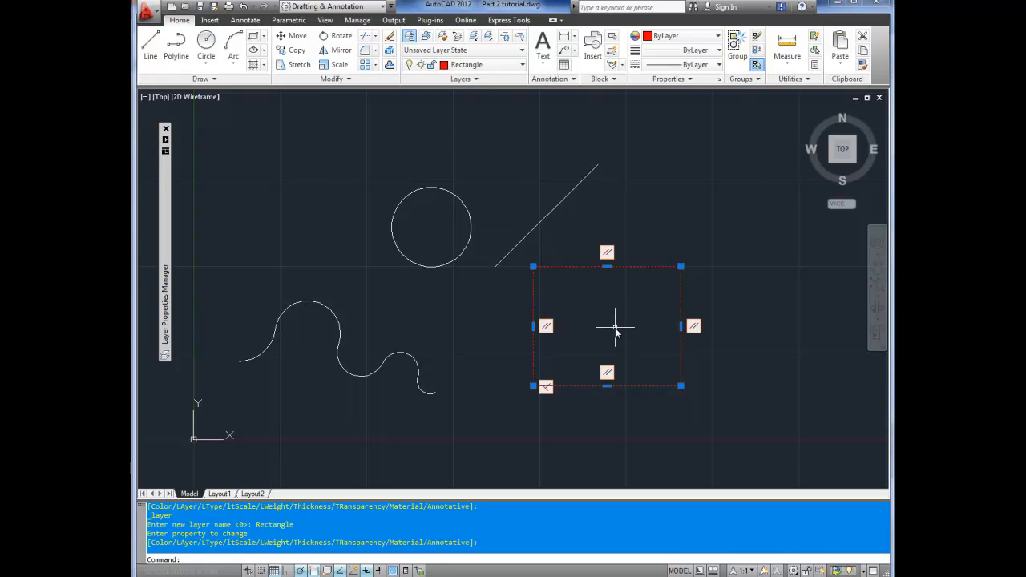
{"action": "key", "text": "Escape"}
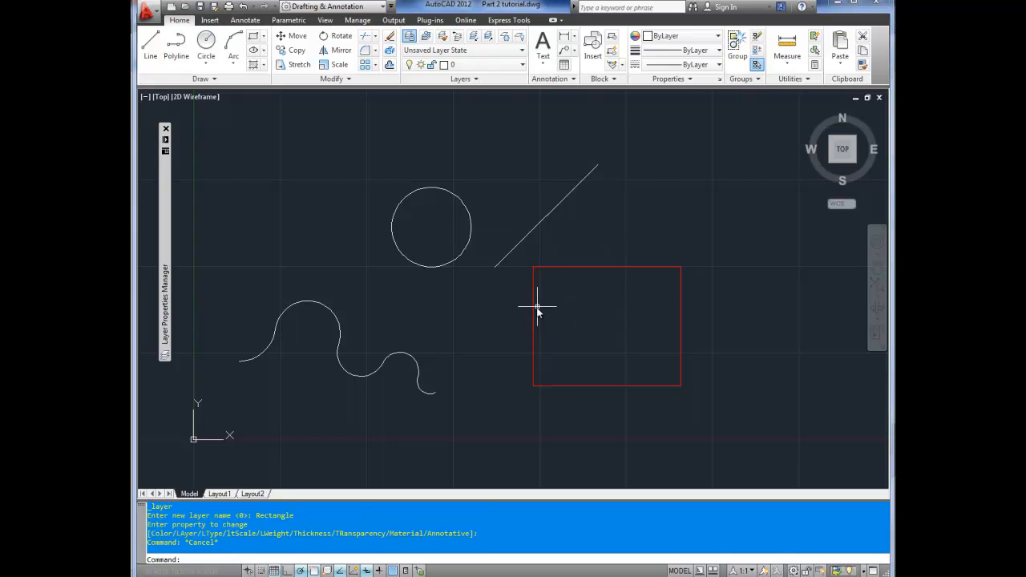
{"action": "mouse_move", "coordinate": [534, 310]}
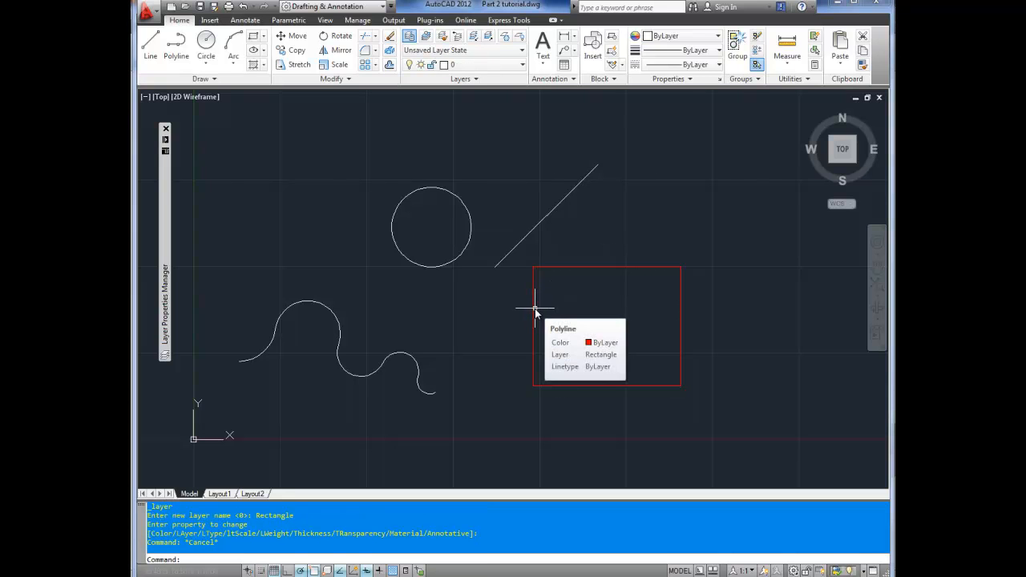
{"action": "mouse_move", "coordinate": [172, 171]}
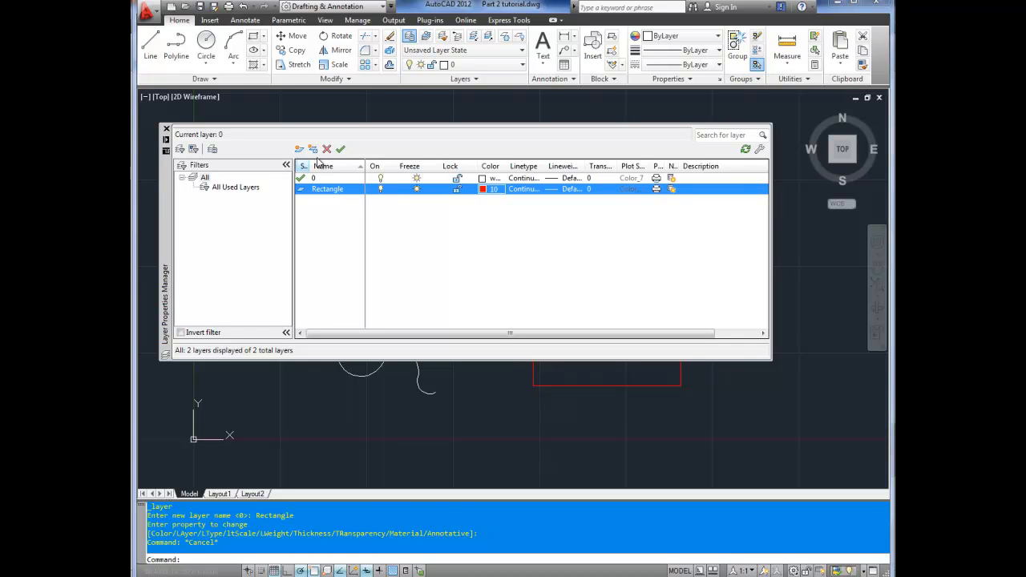
Add a green layer named Polyline and put the wavy curve on it
{"action": "left_click", "coordinate": [299, 149]}
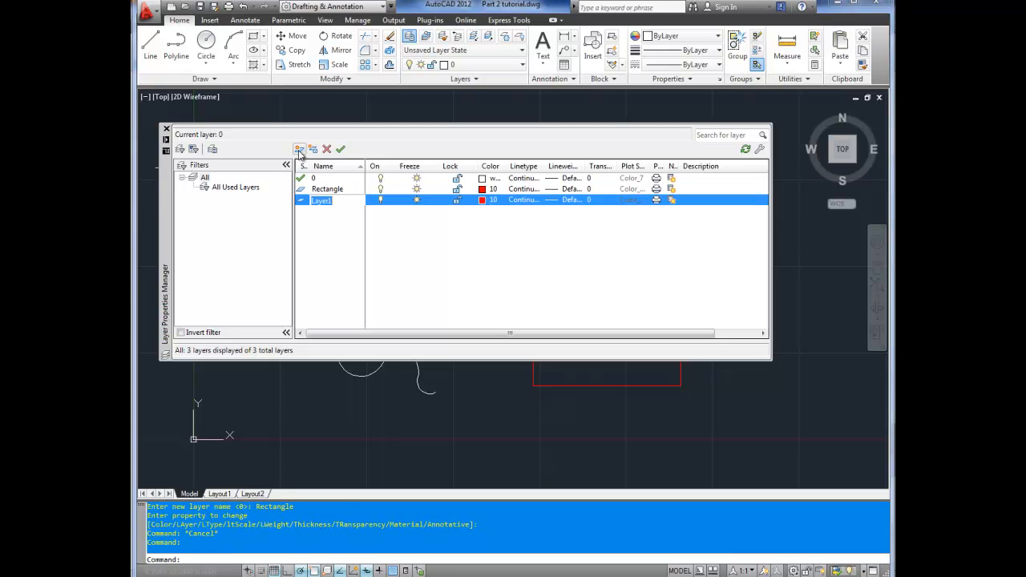
{"action": "type", "text": "Polyline"}
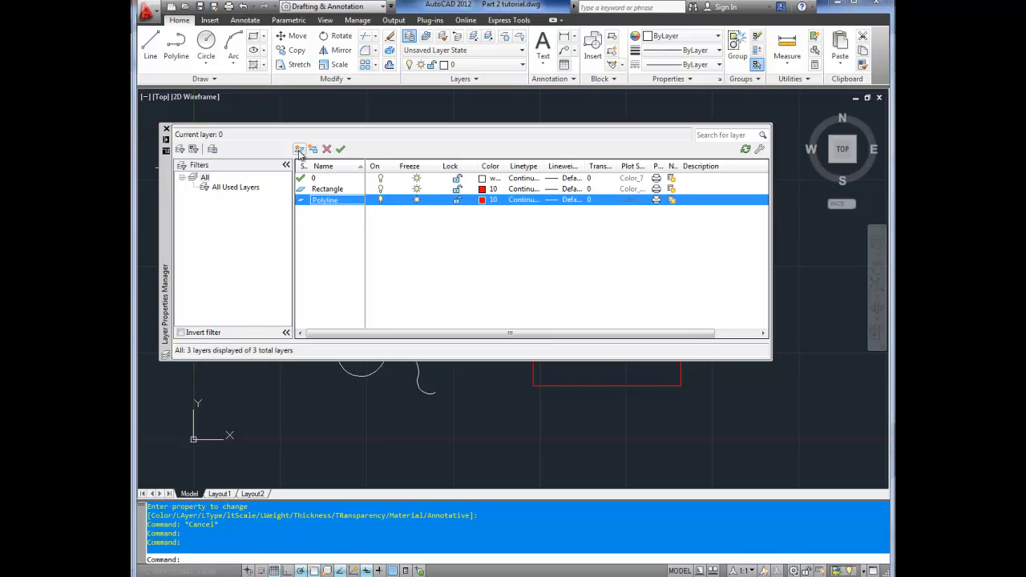
{"action": "left_click", "coordinate": [491, 200]}
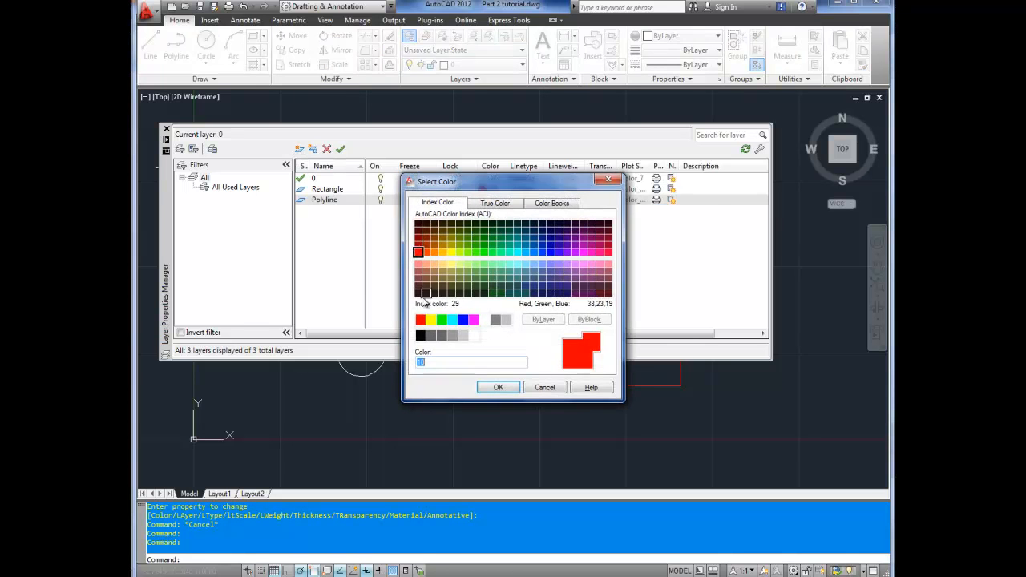
{"action": "left_click", "coordinate": [545, 387]}
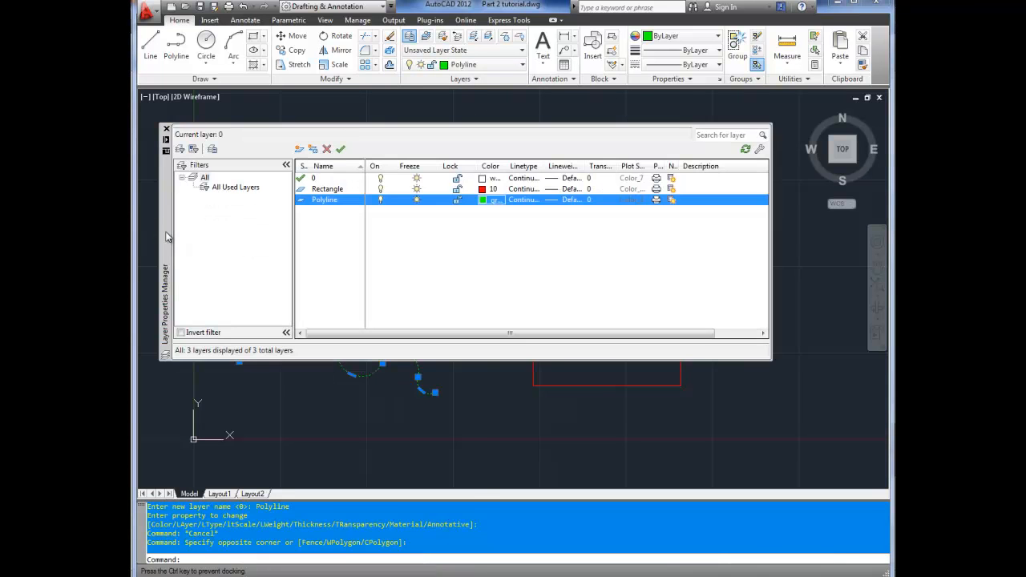
{"action": "left_click", "coordinate": [166, 128]}
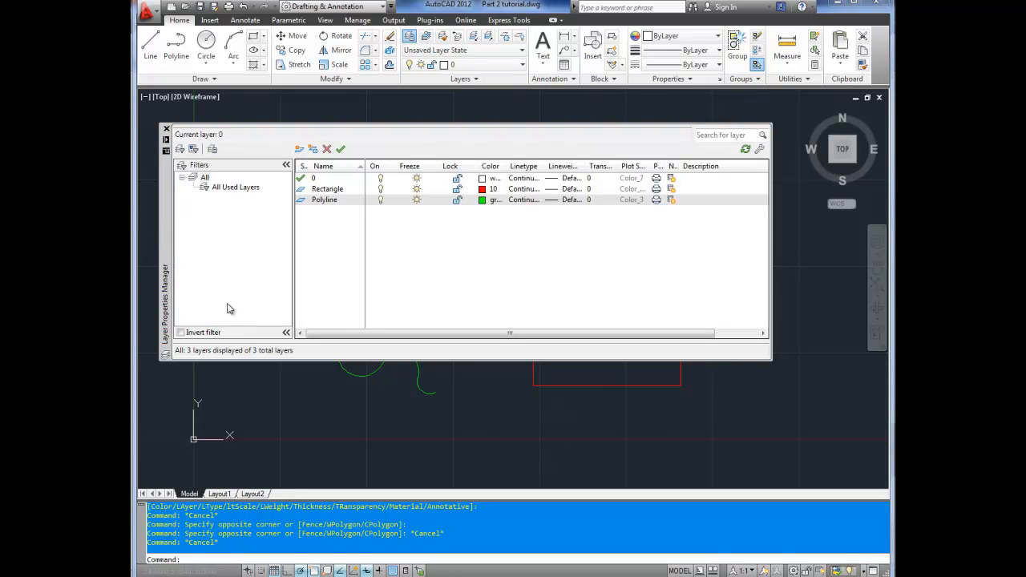
Load the ACAD_ISO02W100 dash linetype and assign it to the Polyline layer
{"action": "left_click", "coordinate": [324, 199]}
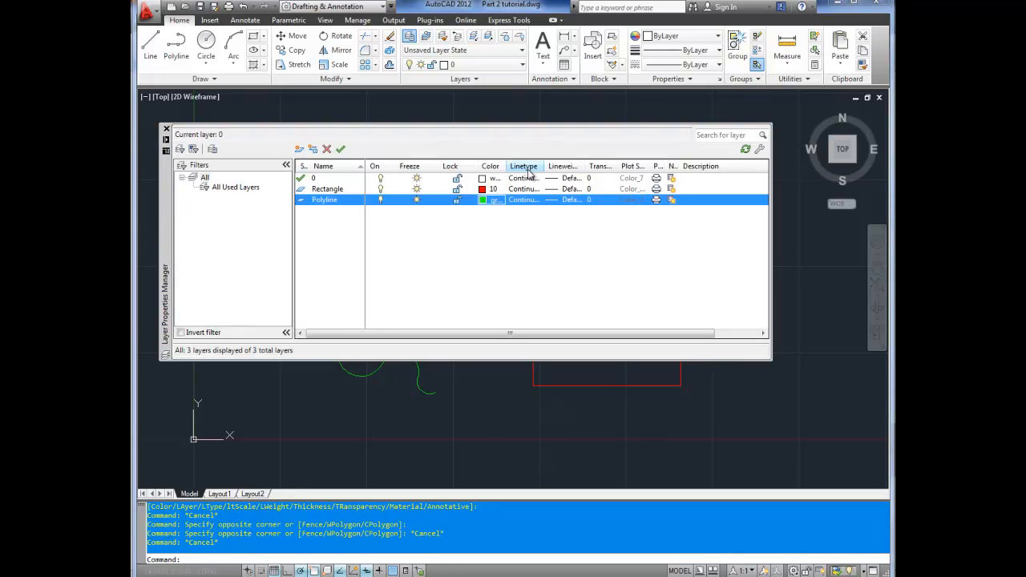
{"action": "left_click", "coordinate": [522, 200]}
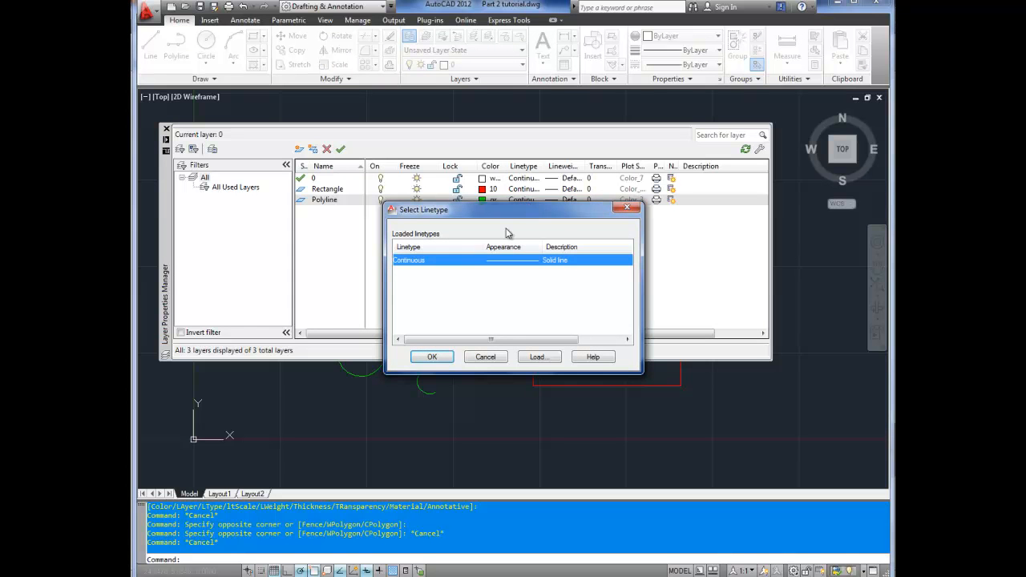
{"action": "left_click", "coordinate": [539, 356]}
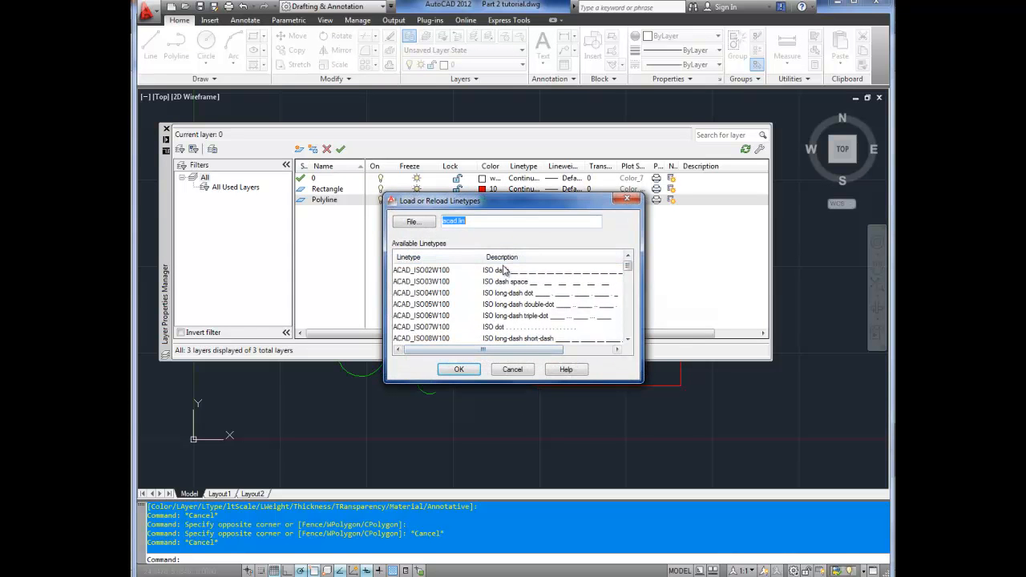
{"action": "left_click", "coordinate": [420, 270]}
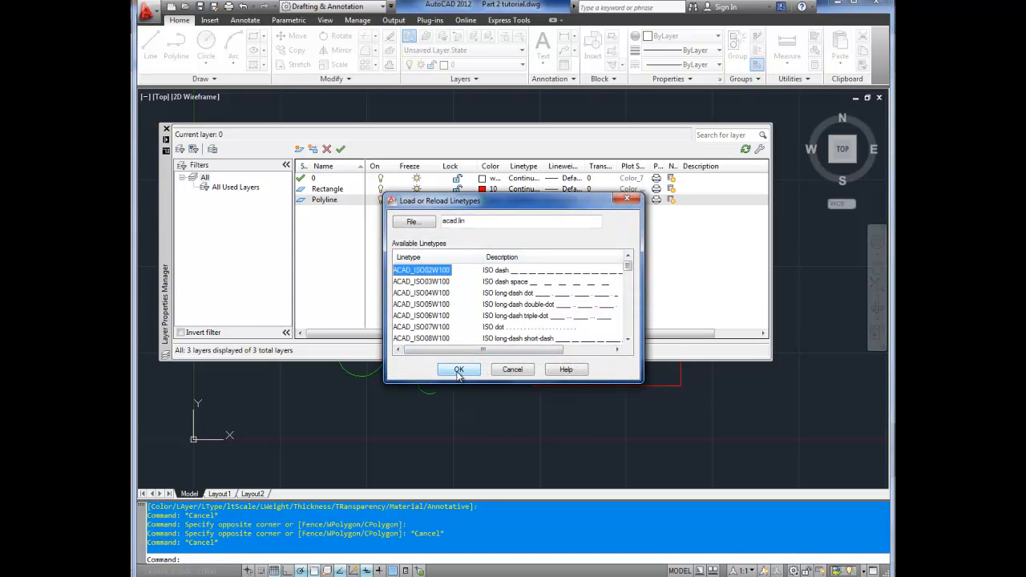
{"action": "left_click", "coordinate": [459, 369]}
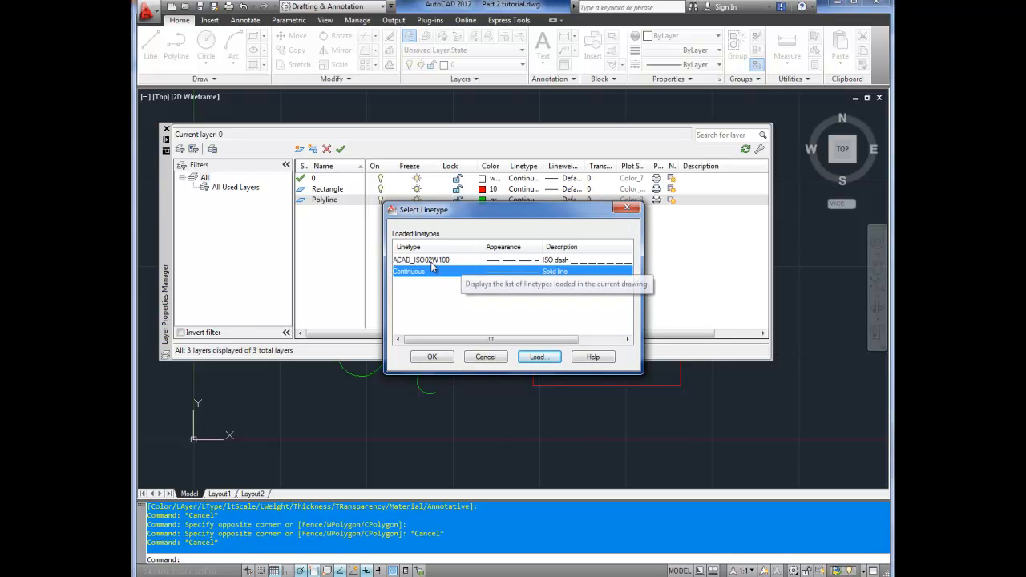
{"action": "left_click", "coordinate": [539, 357]}
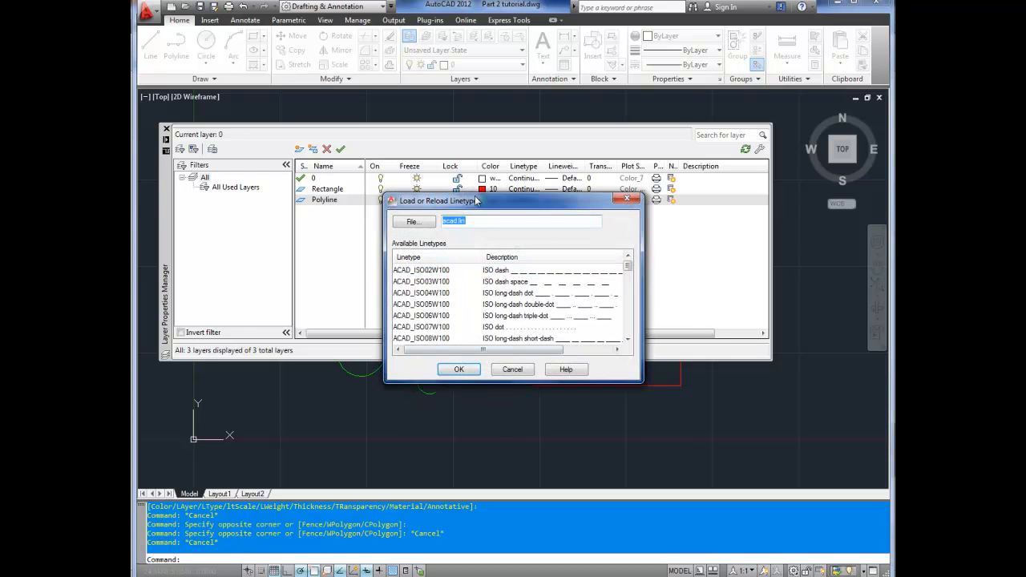
{"action": "mouse_move", "coordinate": [453, 221]}
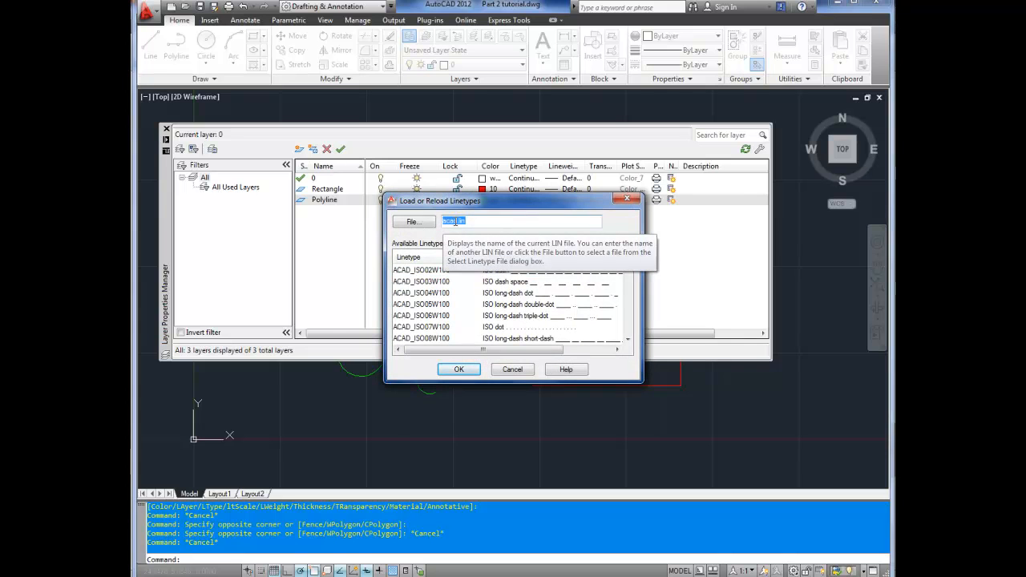
{"action": "mouse_move", "coordinate": [484, 236]}
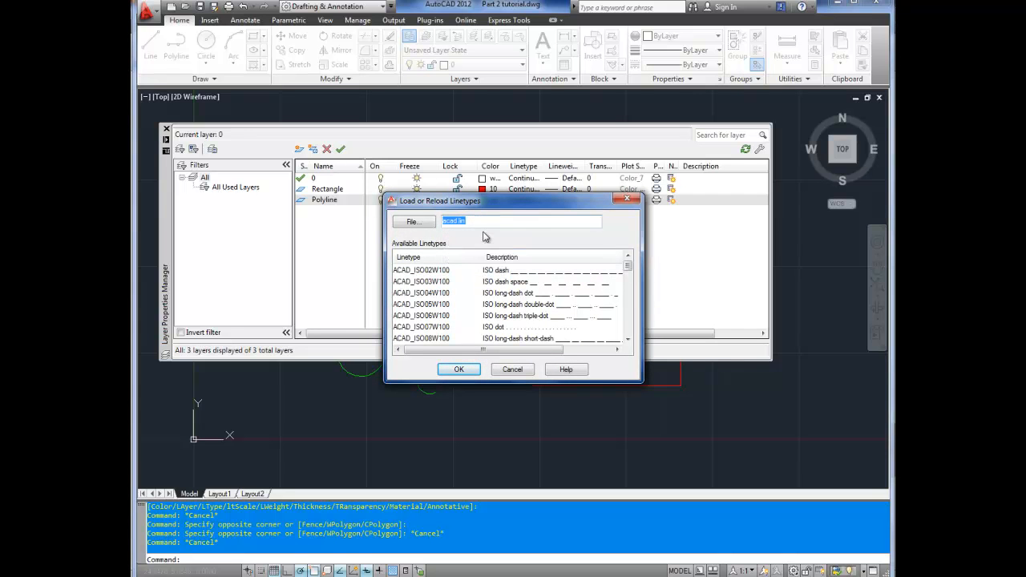
{"action": "mouse_move", "coordinate": [454, 296]}
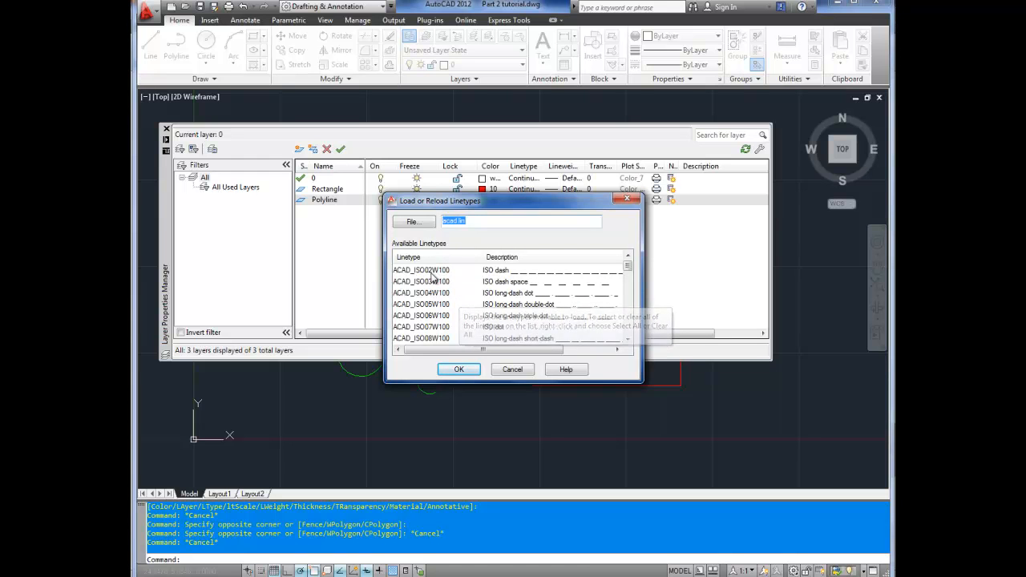
{"action": "left_click", "coordinate": [422, 270]}
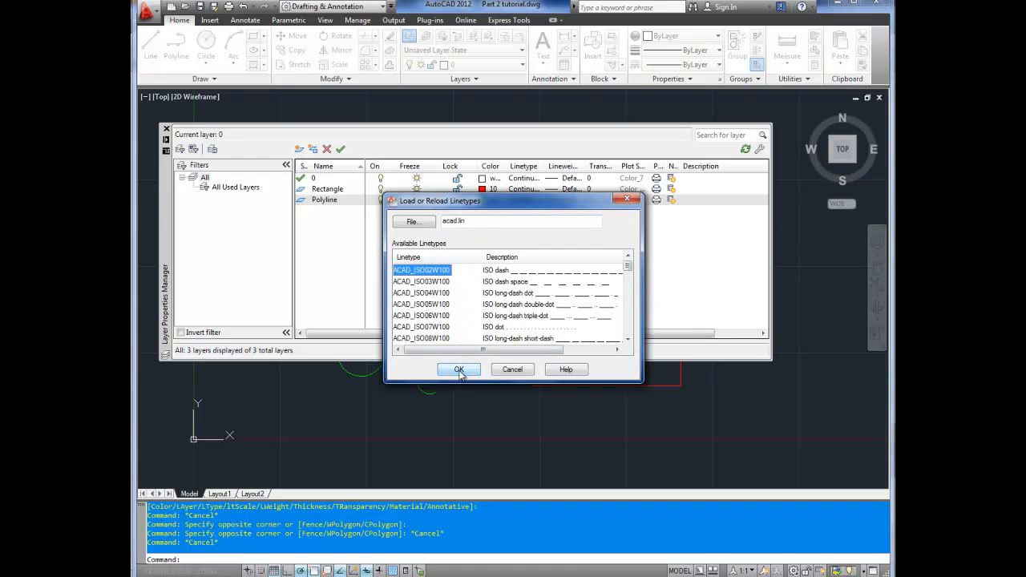
{"action": "left_click", "coordinate": [459, 369]}
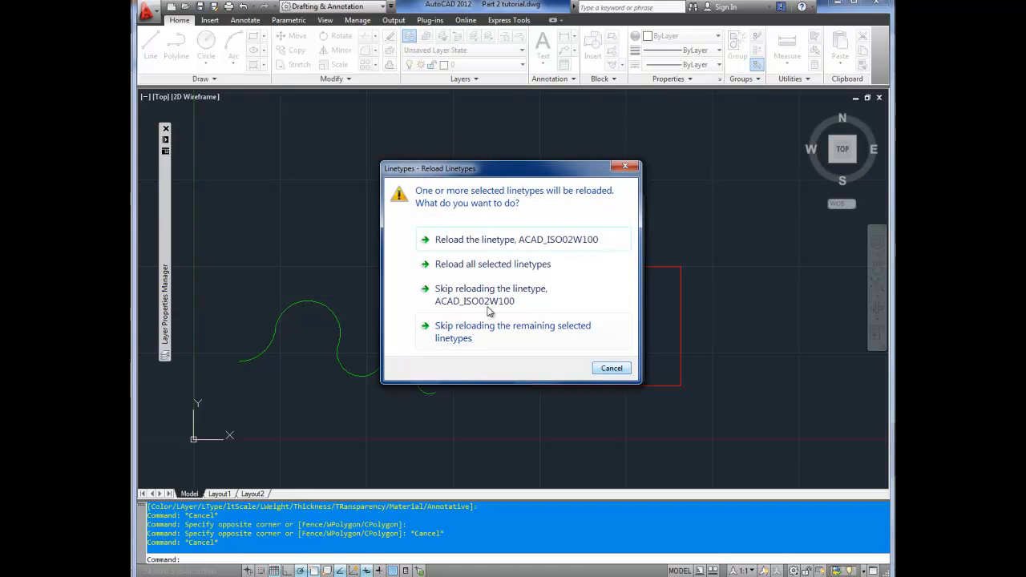
{"action": "mouse_move", "coordinate": [474, 244]}
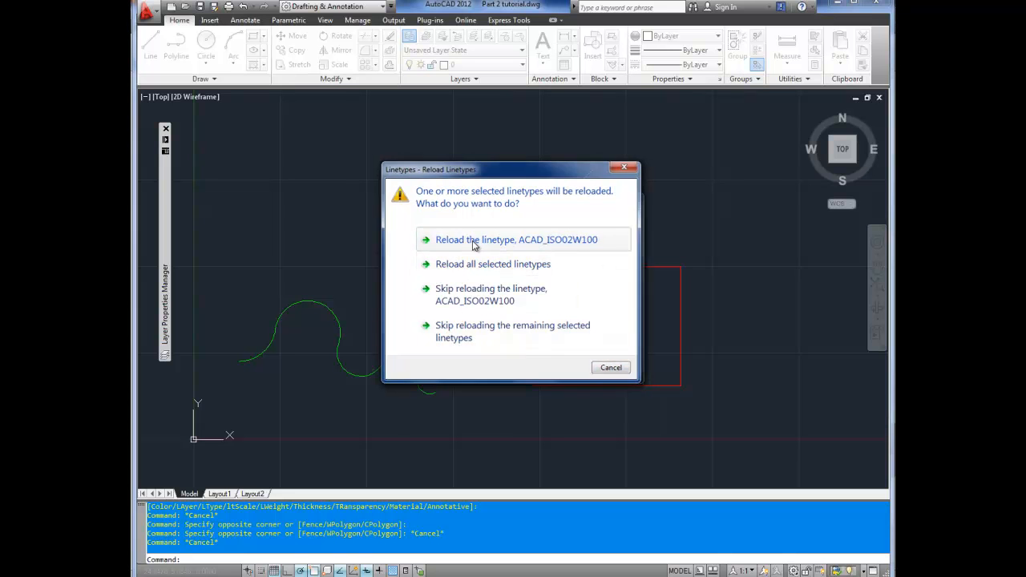
{"action": "left_click", "coordinate": [516, 239]}
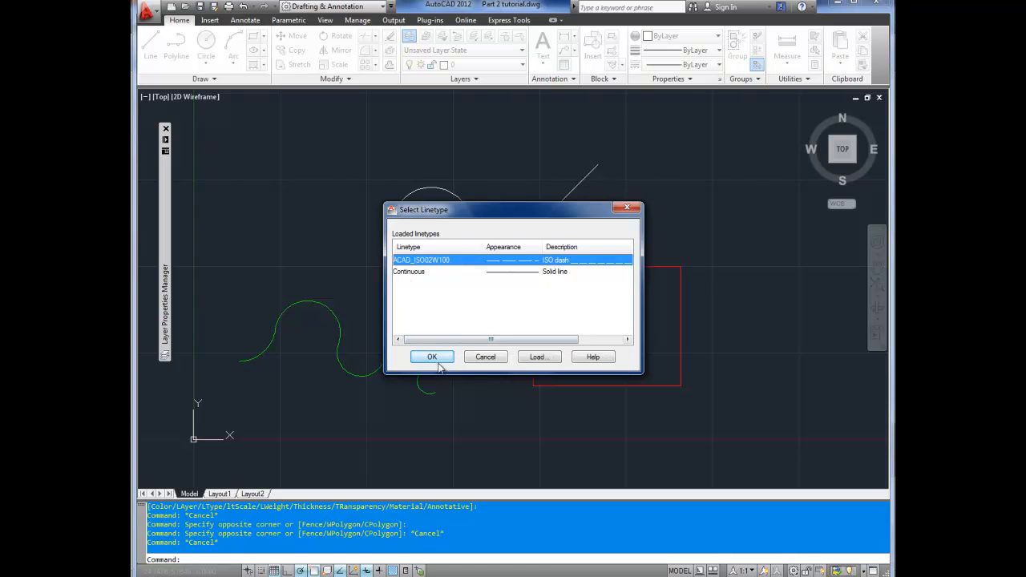
{"action": "left_click", "coordinate": [431, 356]}
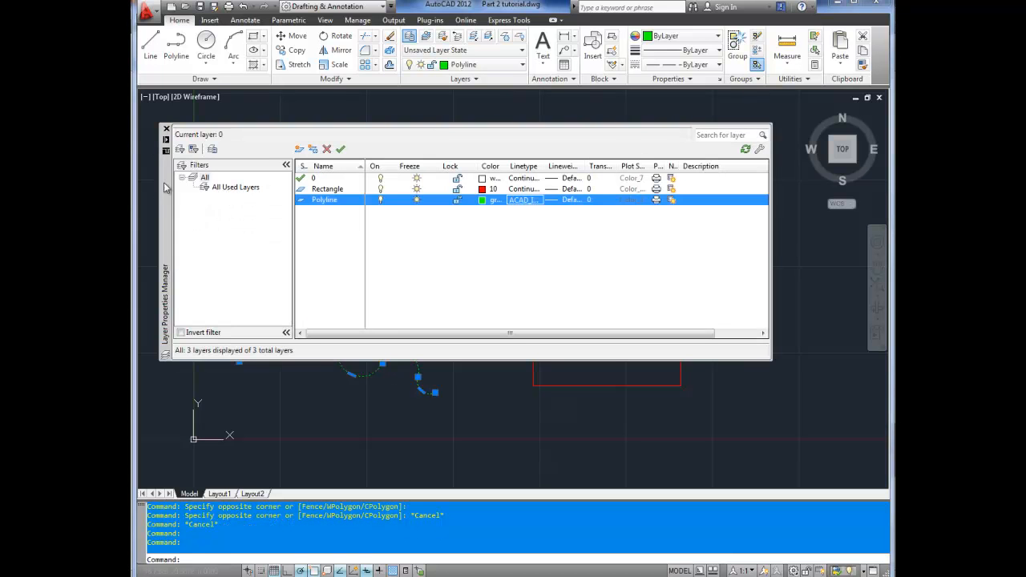
{"action": "mouse_move", "coordinate": [343, 192]}
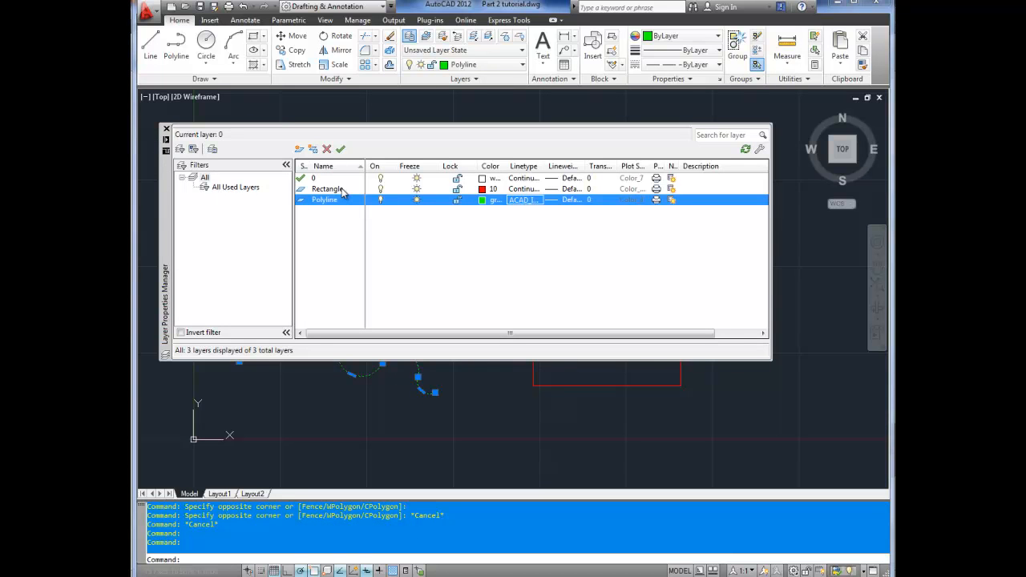
Set the green polyline's linetype scale to 0.1 via Properties, then close the palette
{"action": "left_click", "coordinate": [166, 128]}
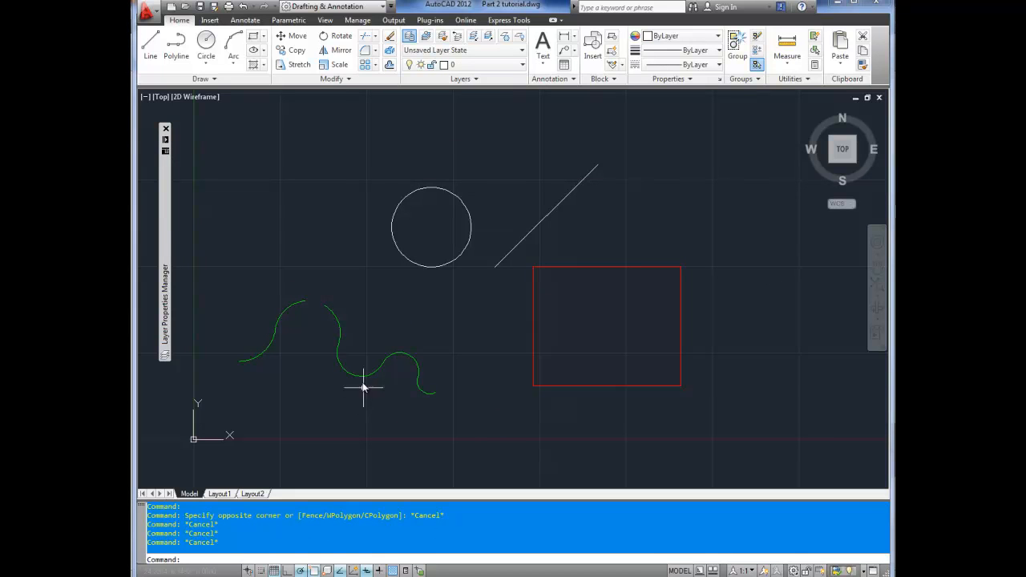
{"action": "right_click", "coordinate": [363, 389]}
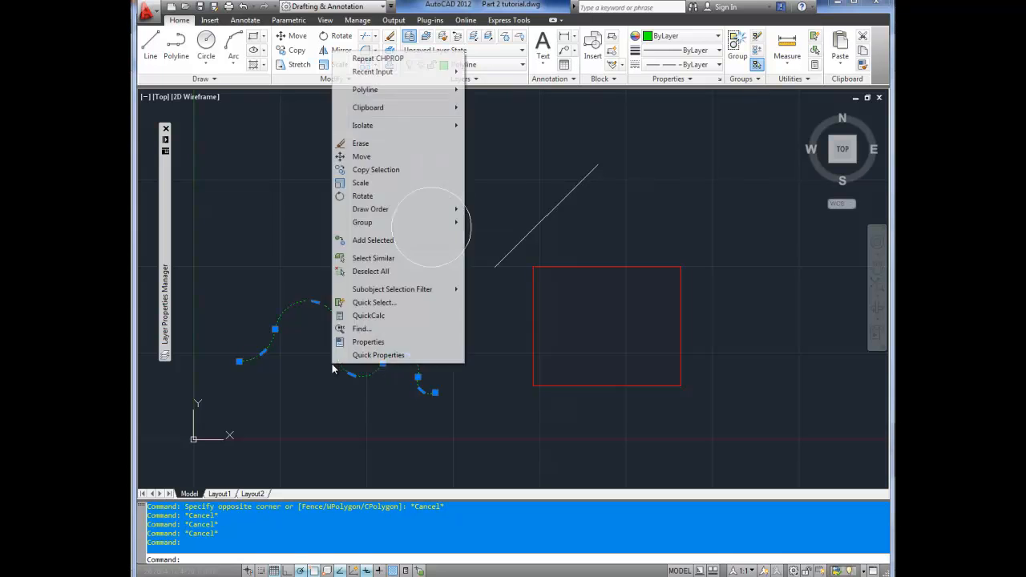
{"action": "left_click", "coordinate": [359, 347]}
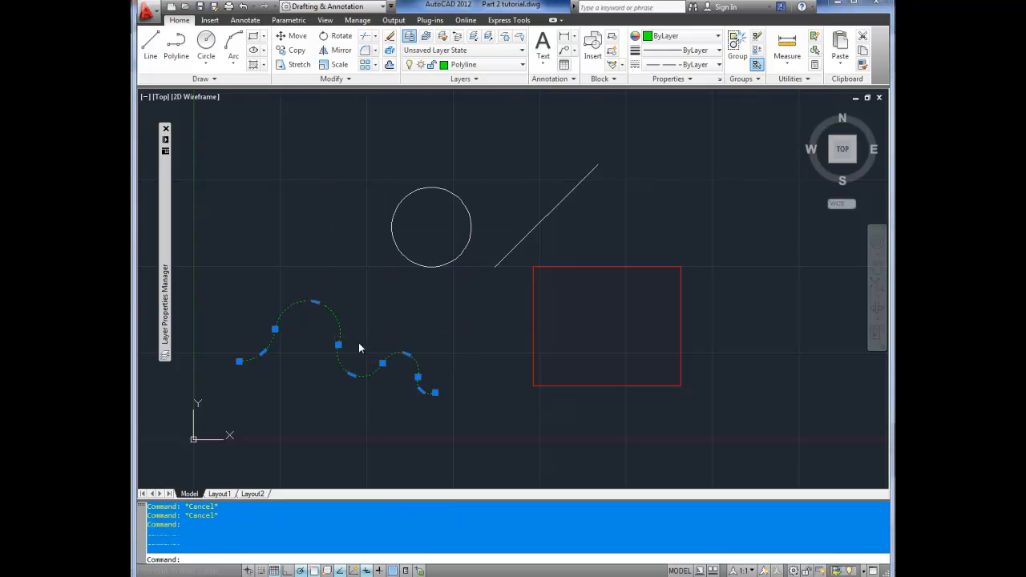
{"action": "left_click", "coordinate": [337, 345]}
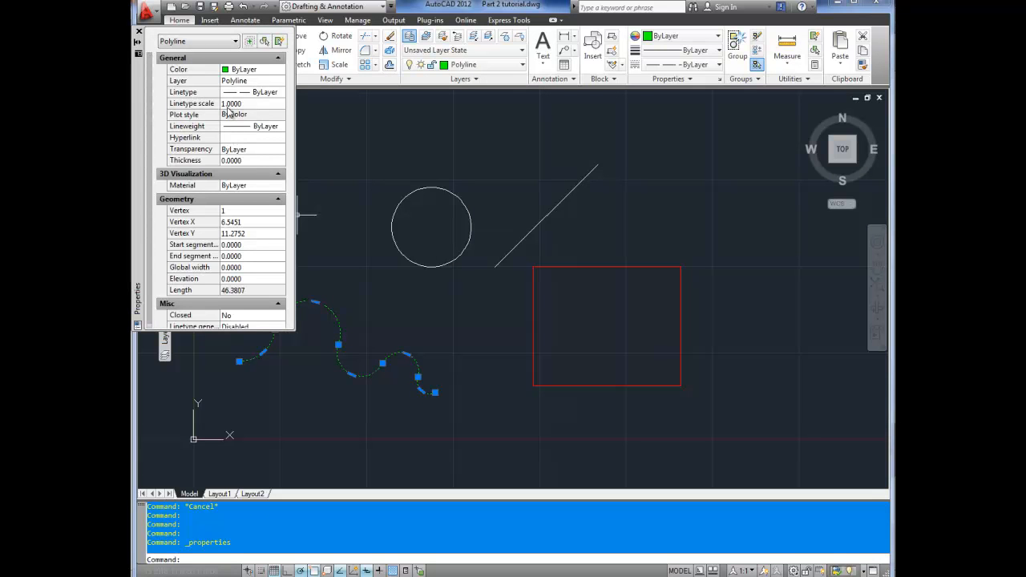
{"action": "left_click", "coordinate": [240, 103]}
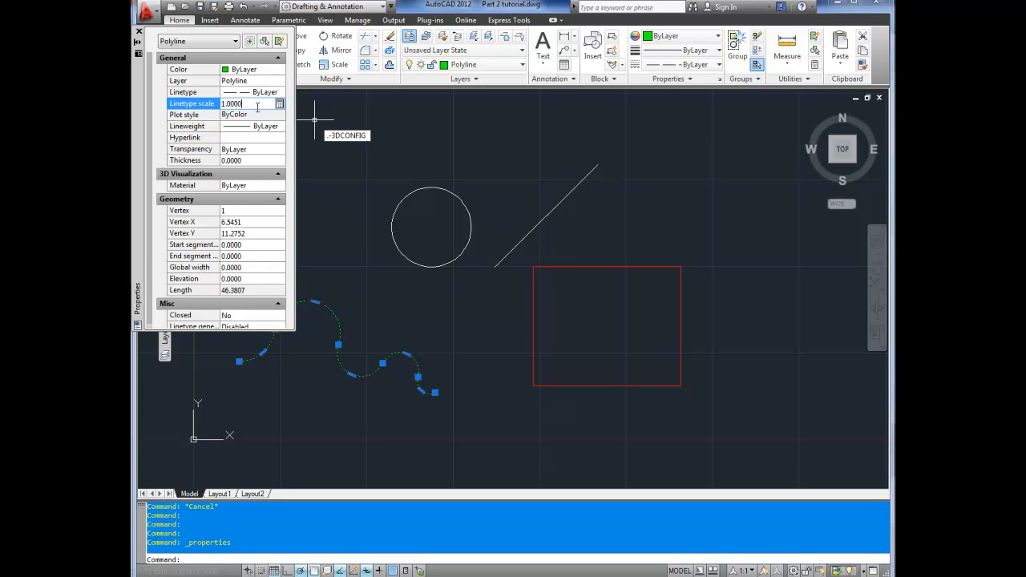
{"action": "type", "text": "0.1"}
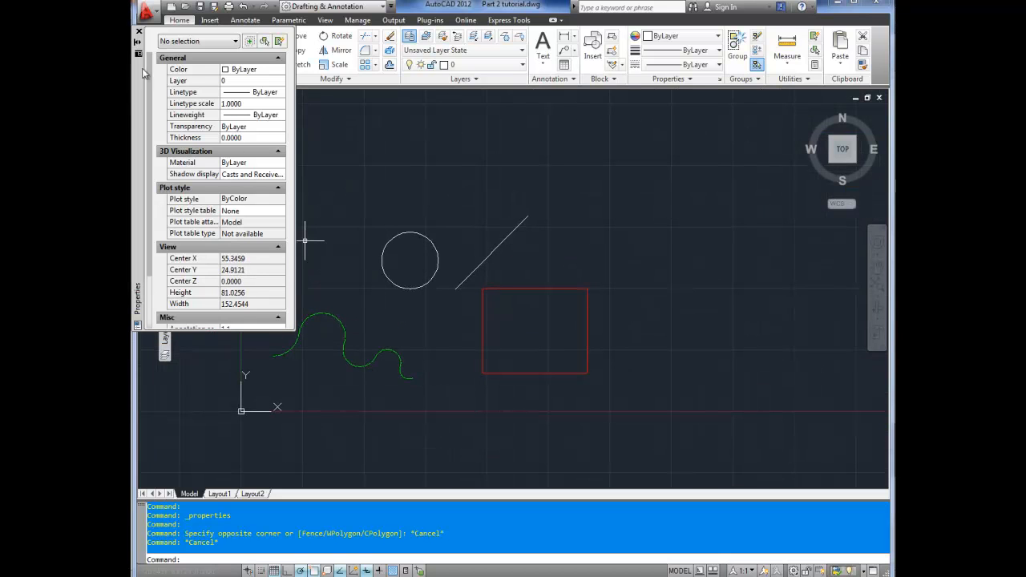
{"action": "left_click", "coordinate": [135, 30]}
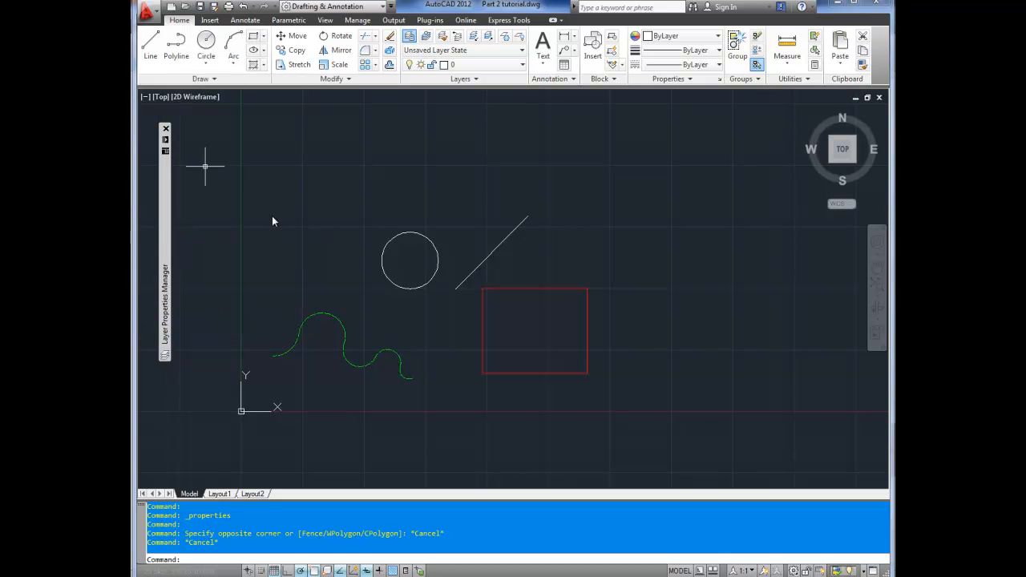
{"action": "mouse_move", "coordinate": [387, 274]}
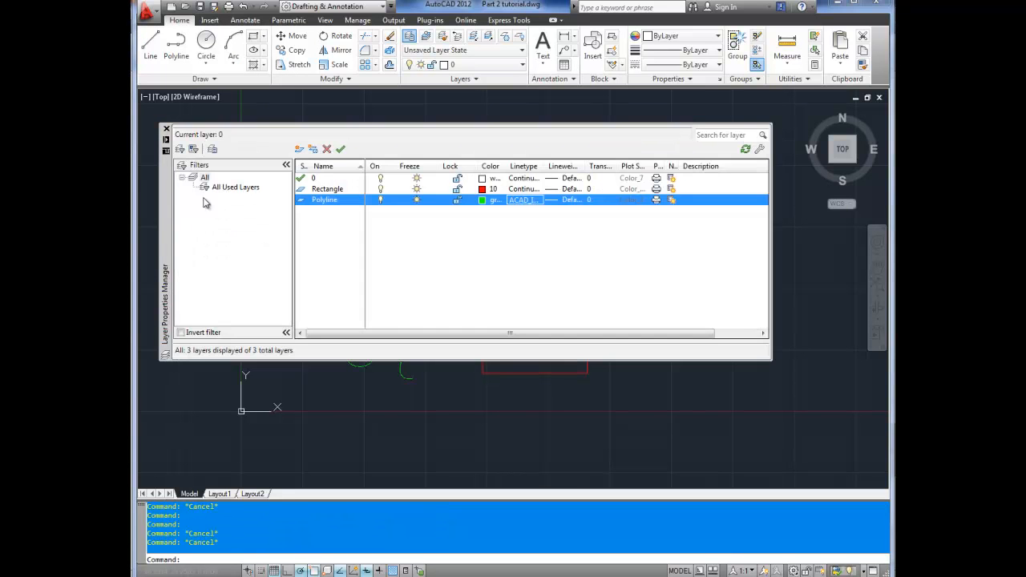
Create a new layer named Circle and Line with blue colour 160
{"action": "left_click", "coordinate": [299, 149]}
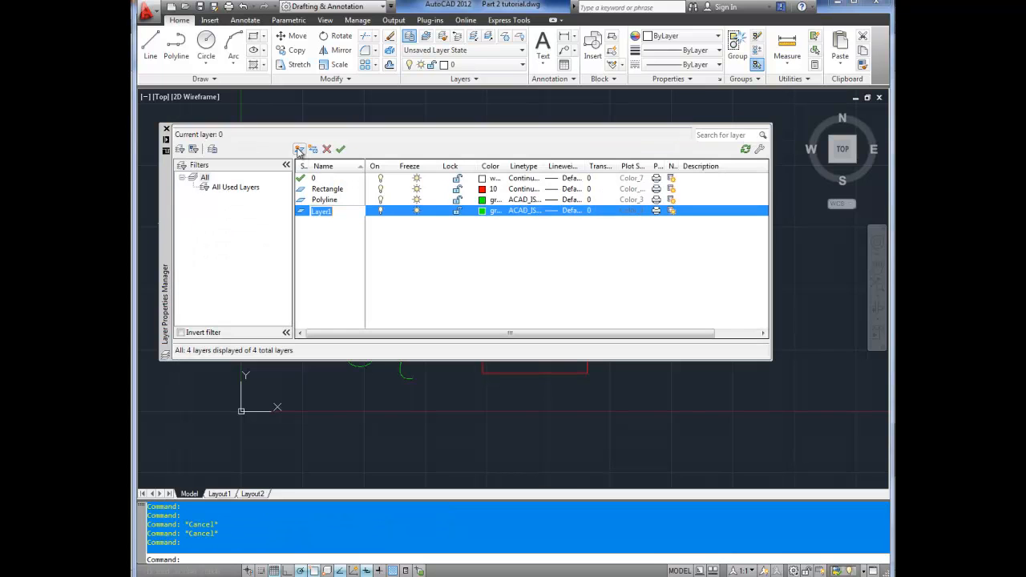
{"action": "type", "text": "Circle and Line"}
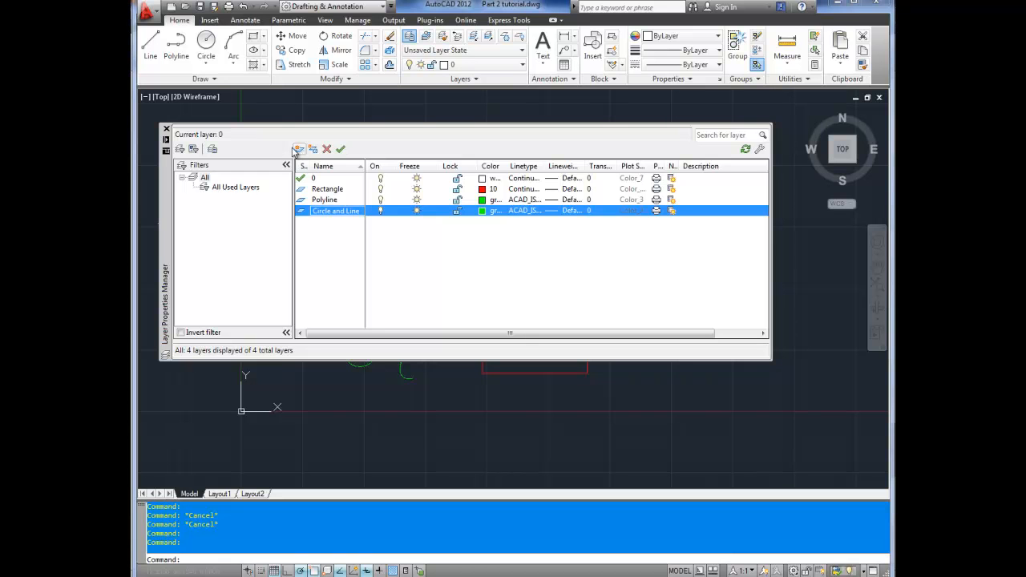
{"action": "left_click", "coordinate": [490, 210]}
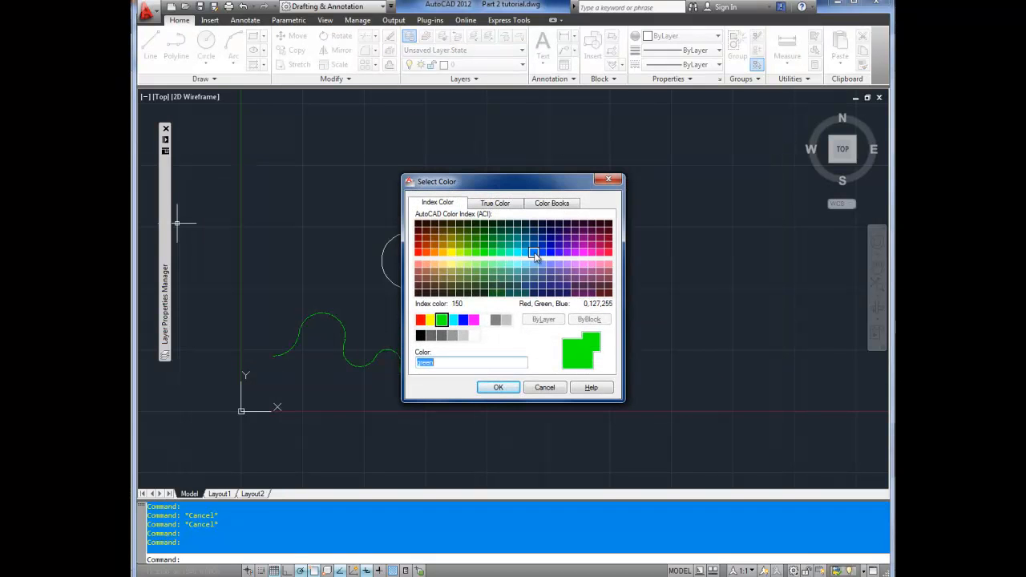
{"action": "left_click", "coordinate": [542, 251]}
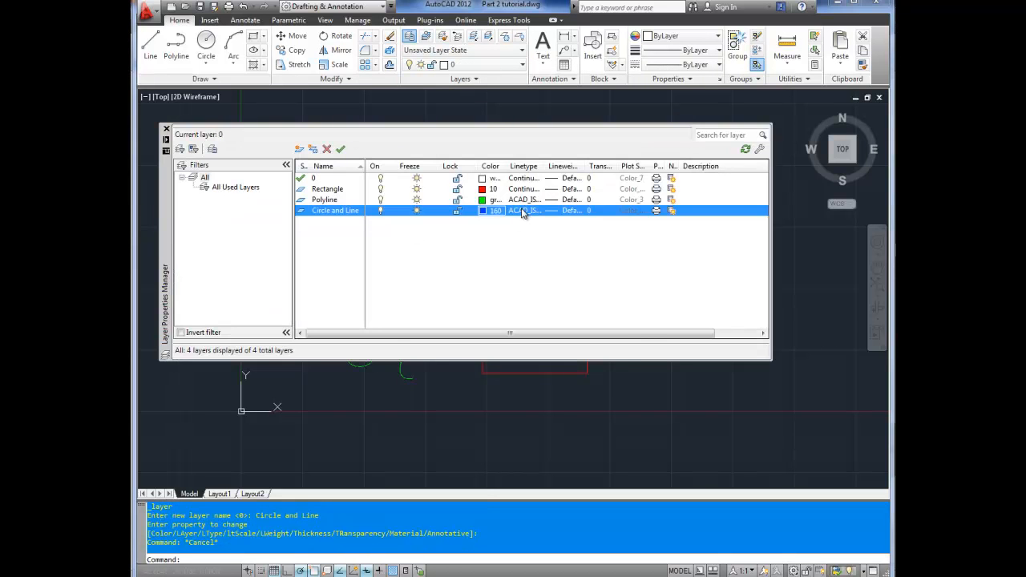
Give the Circle and Line layer a Continuous linetype and 0.60 mm lineweight
{"action": "left_click", "coordinate": [523, 210]}
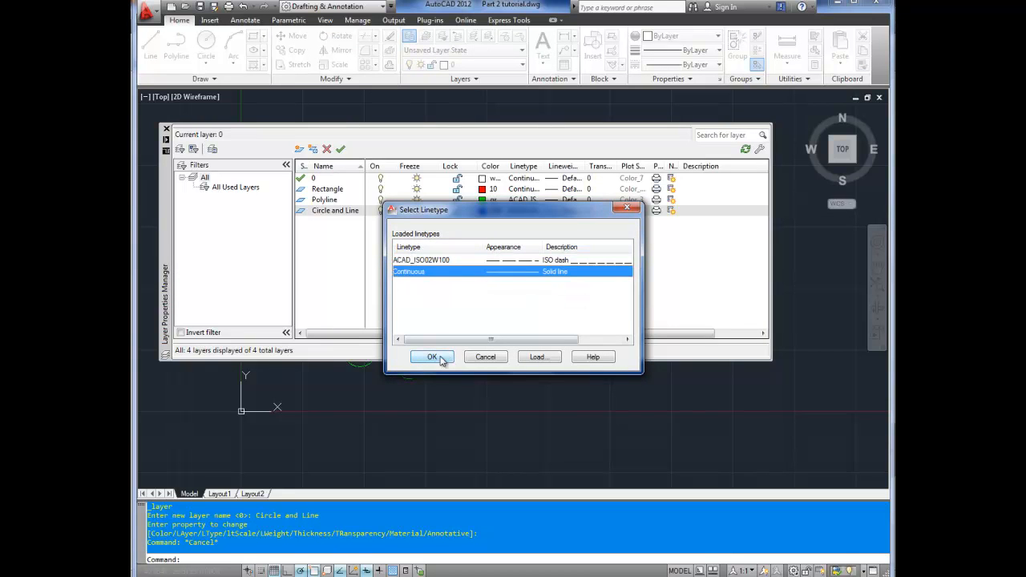
{"action": "left_click", "coordinate": [431, 356]}
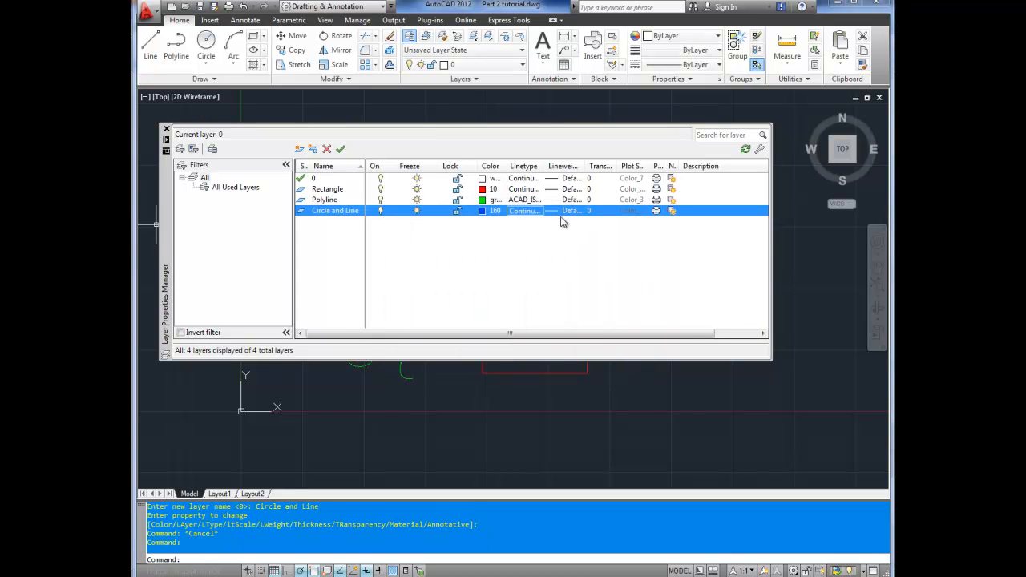
{"action": "left_click", "coordinate": [562, 210]}
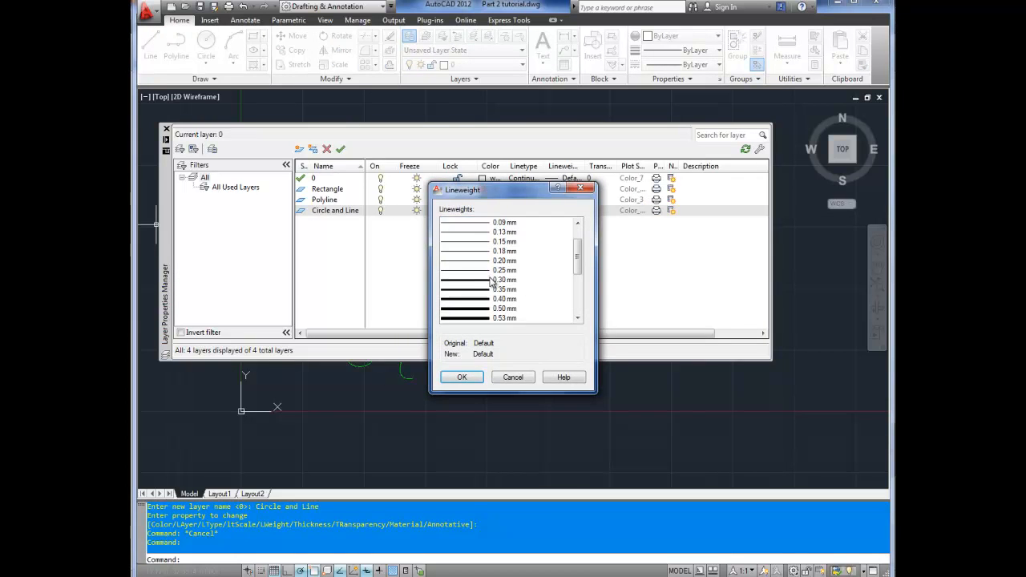
{"action": "scroll", "scroll_direction": "down", "scroll_amount": 3}
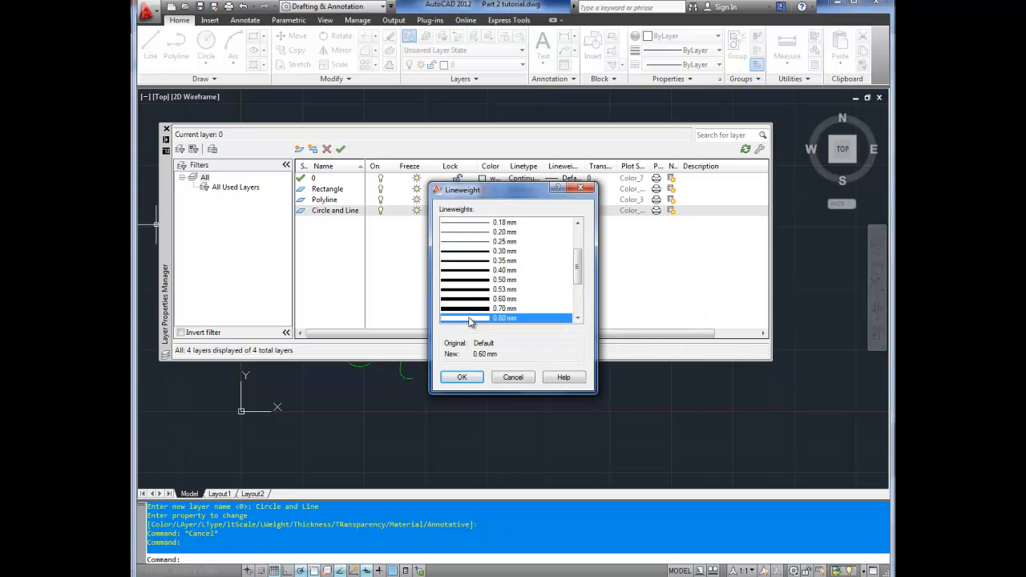
{"action": "left_click", "coordinate": [461, 377]}
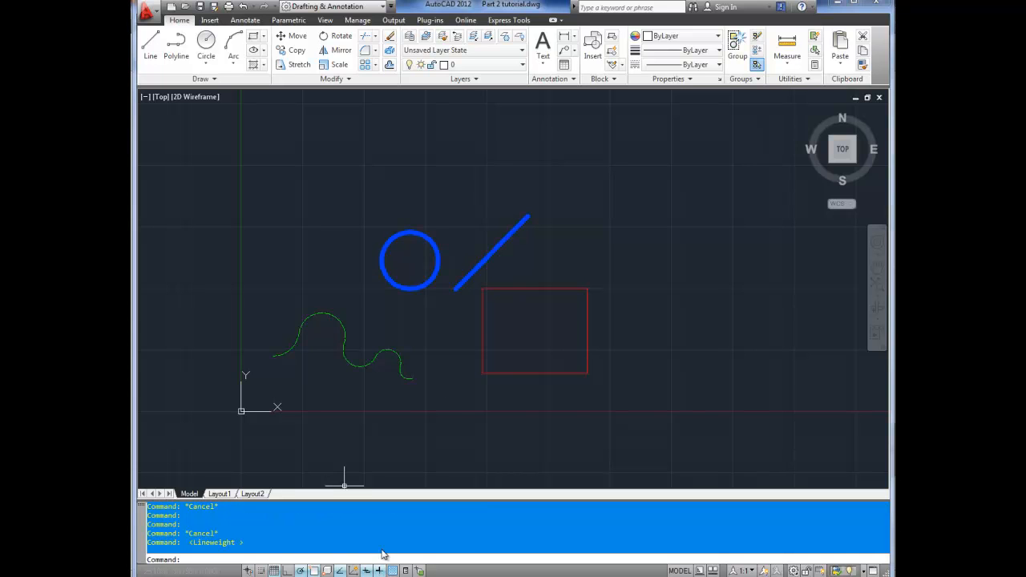
{"action": "mouse_move", "coordinate": [410, 263]}
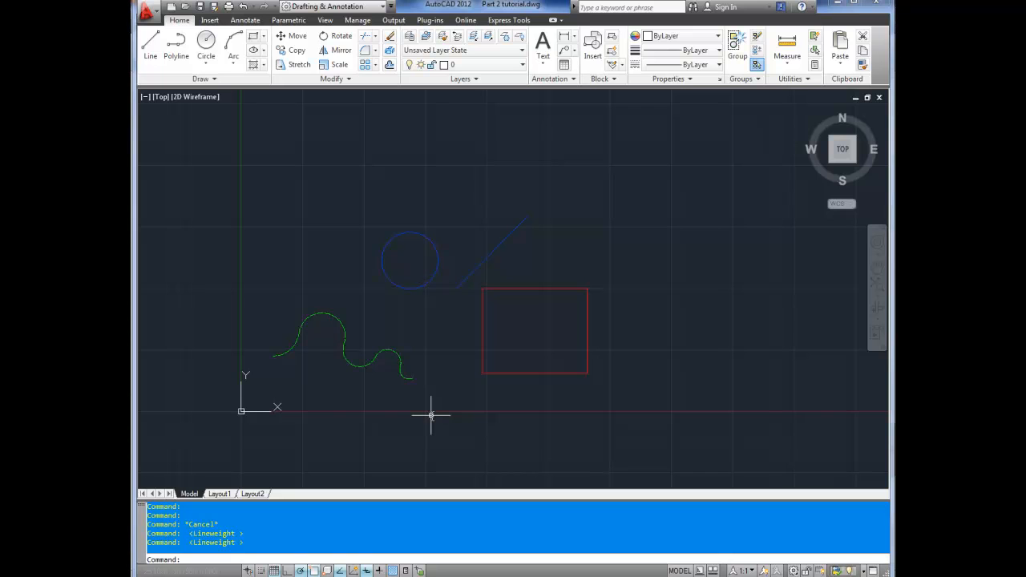
{"action": "mouse_move", "coordinate": [399, 481]}
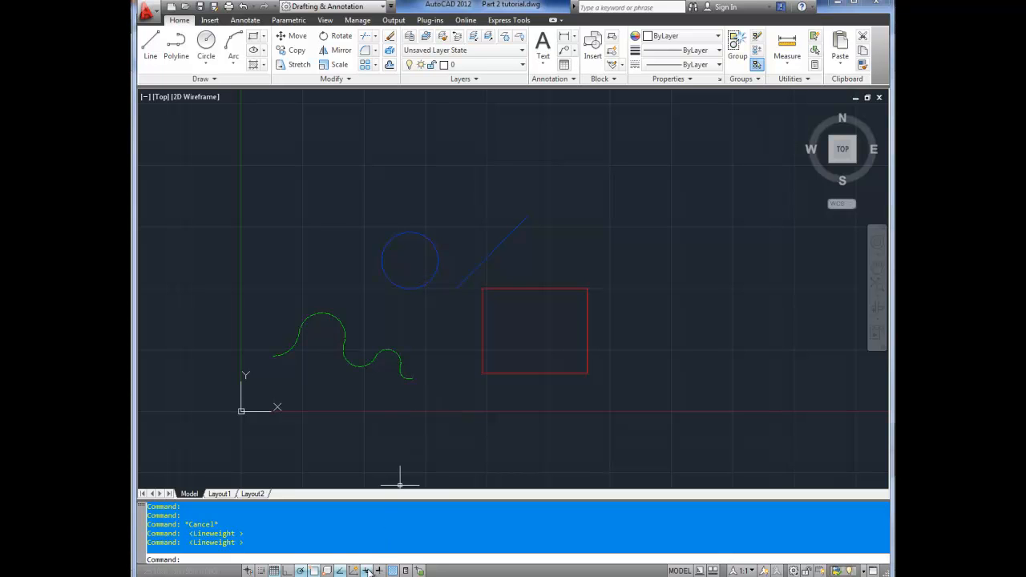
{"action": "mouse_move", "coordinate": [393, 483]}
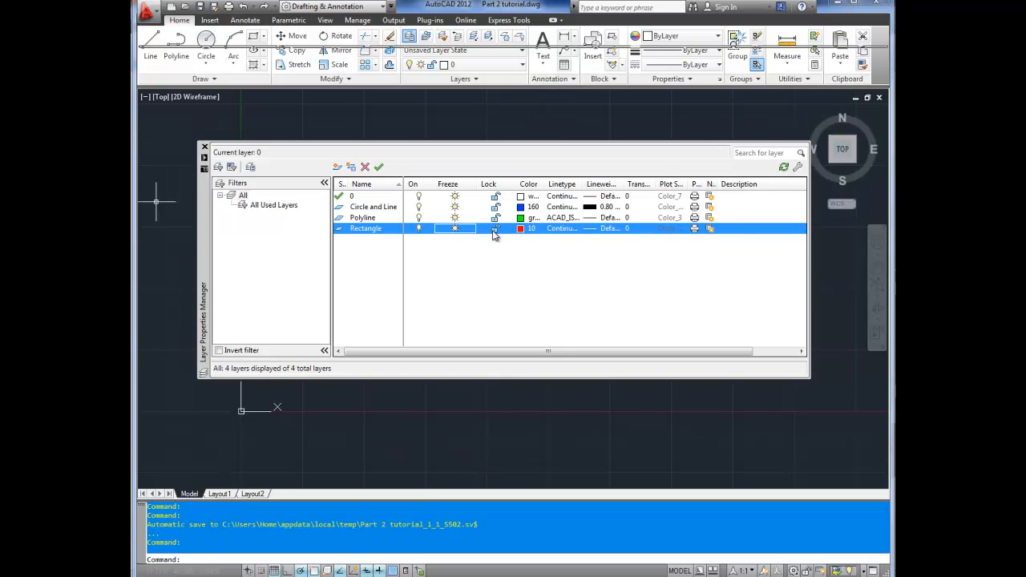
Lock the Rectangle layer so the red rectangle appears dimmed
{"action": "left_click", "coordinate": [205, 145]}
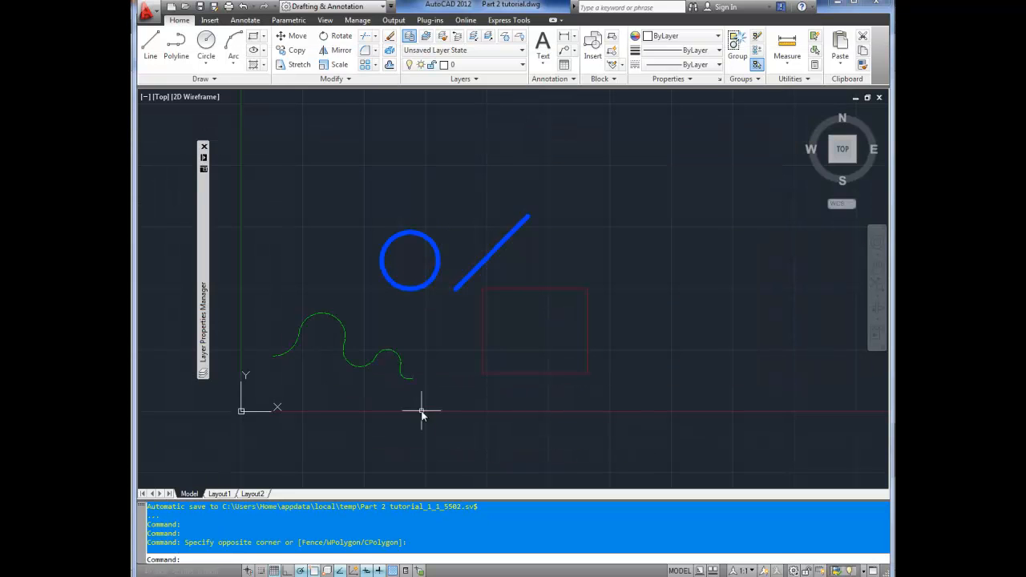
{"action": "mouse_move", "coordinate": [483, 309]}
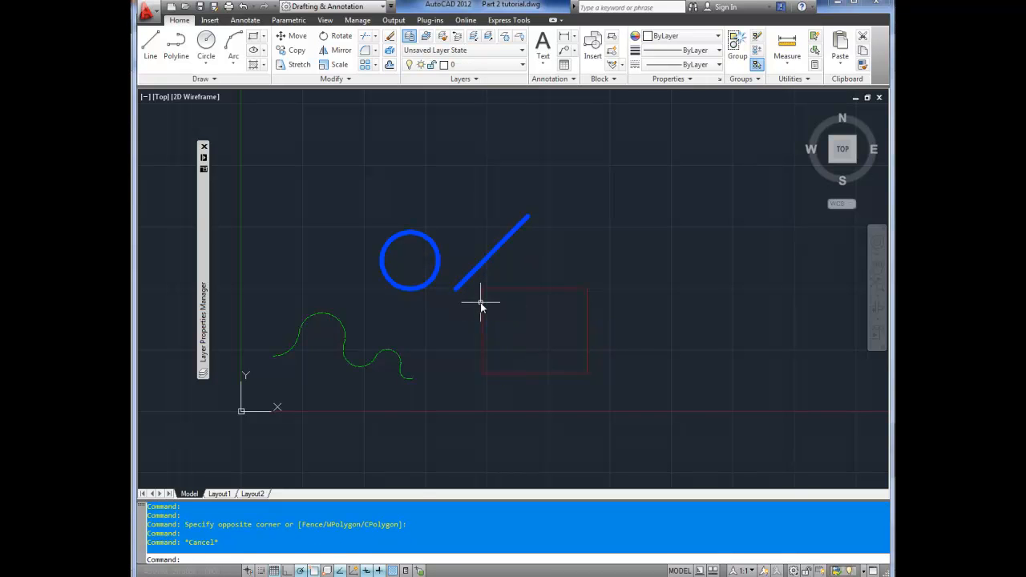
{"action": "mouse_move", "coordinate": [482, 305]}
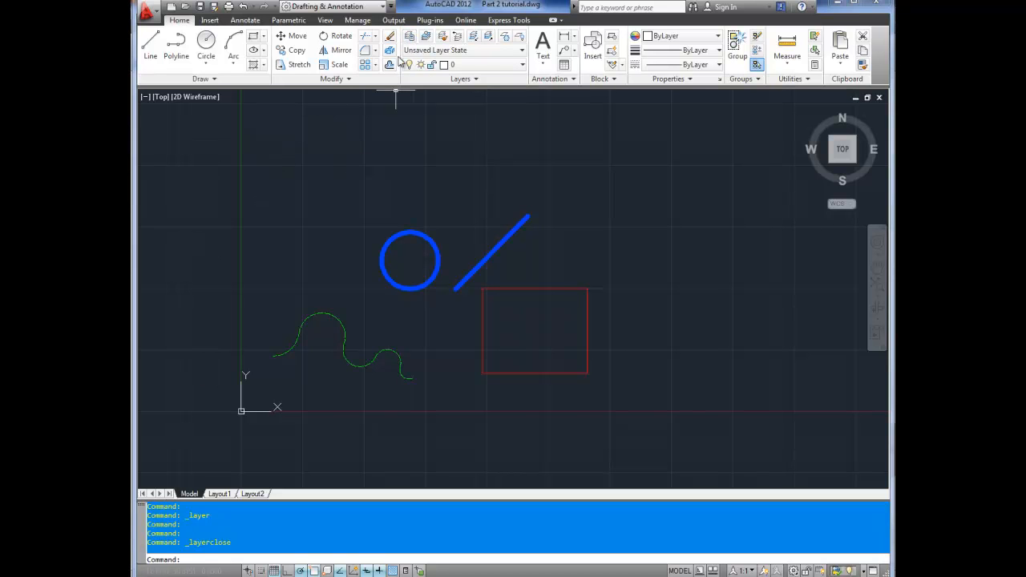
Try deleting the Rectangle layer and dismiss the not-deleted warning
{"action": "left_click", "coordinate": [398, 35]}
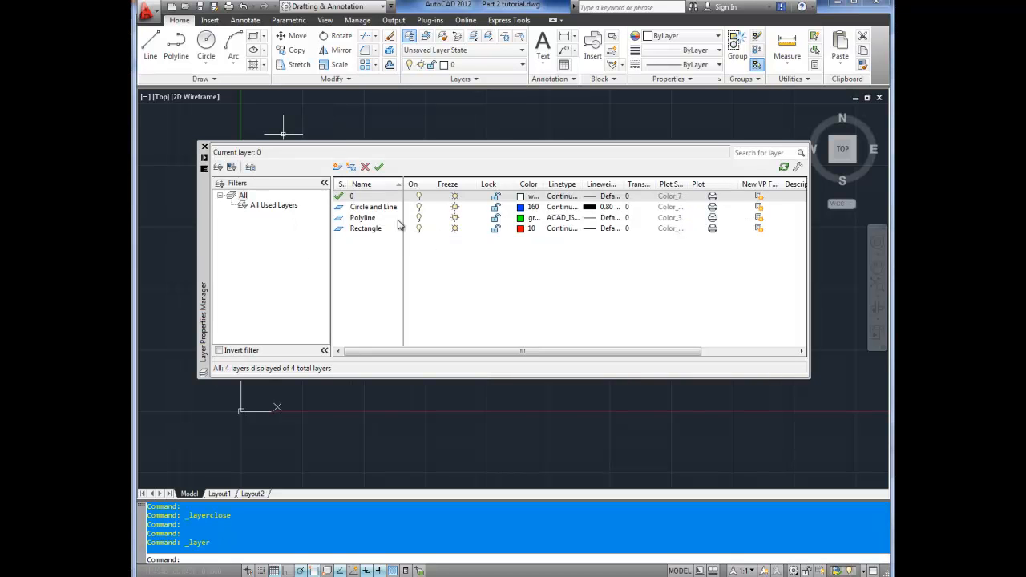
{"action": "left_click", "coordinate": [375, 207]}
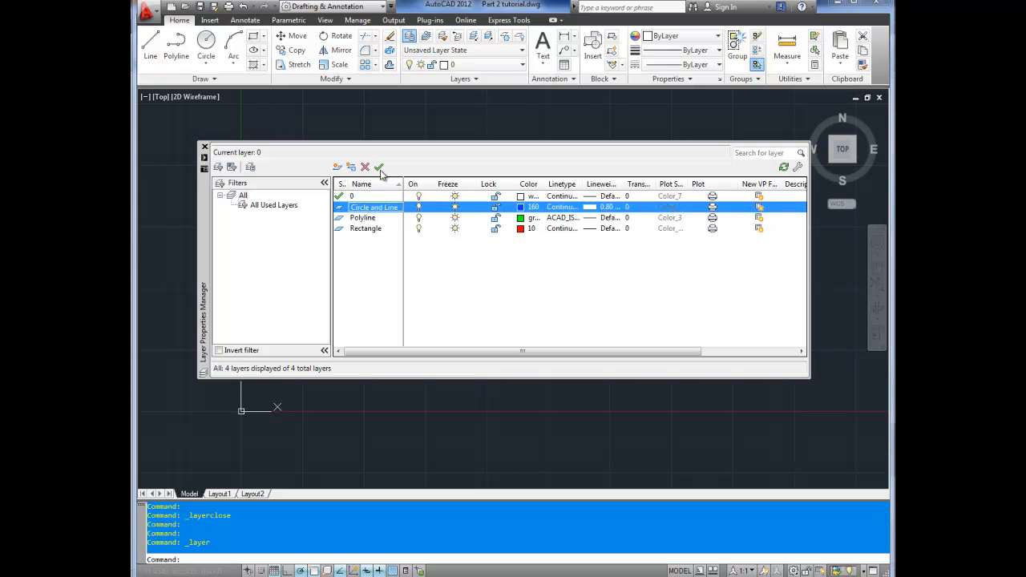
{"action": "left_click", "coordinate": [366, 228]}
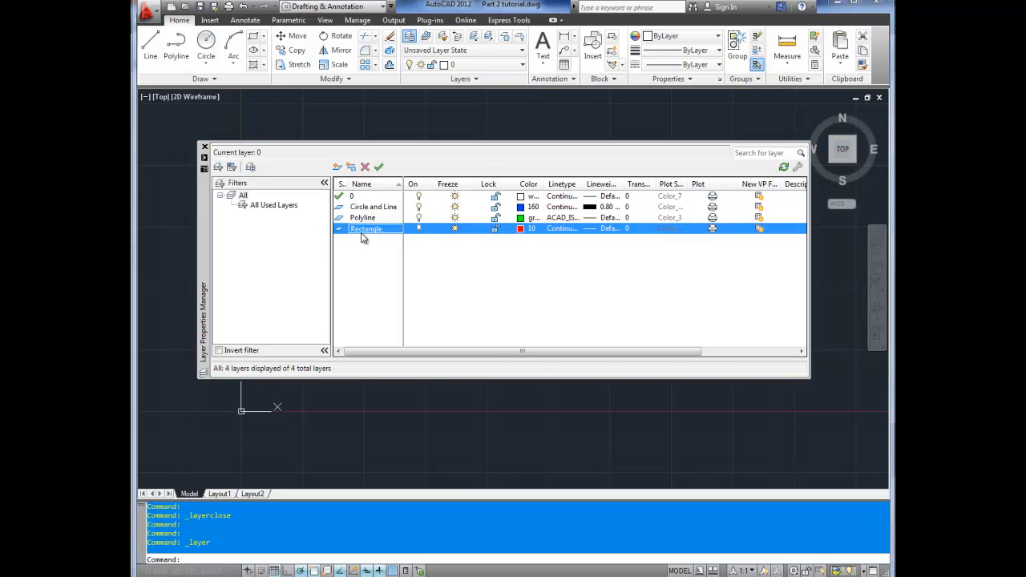
{"action": "left_click", "coordinate": [364, 167]}
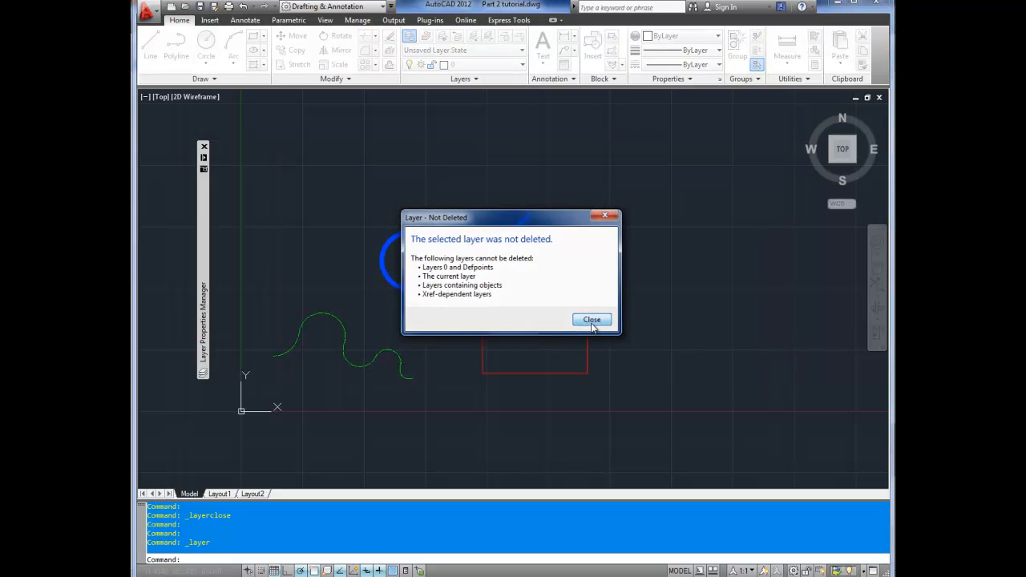
{"action": "left_click", "coordinate": [591, 319]}
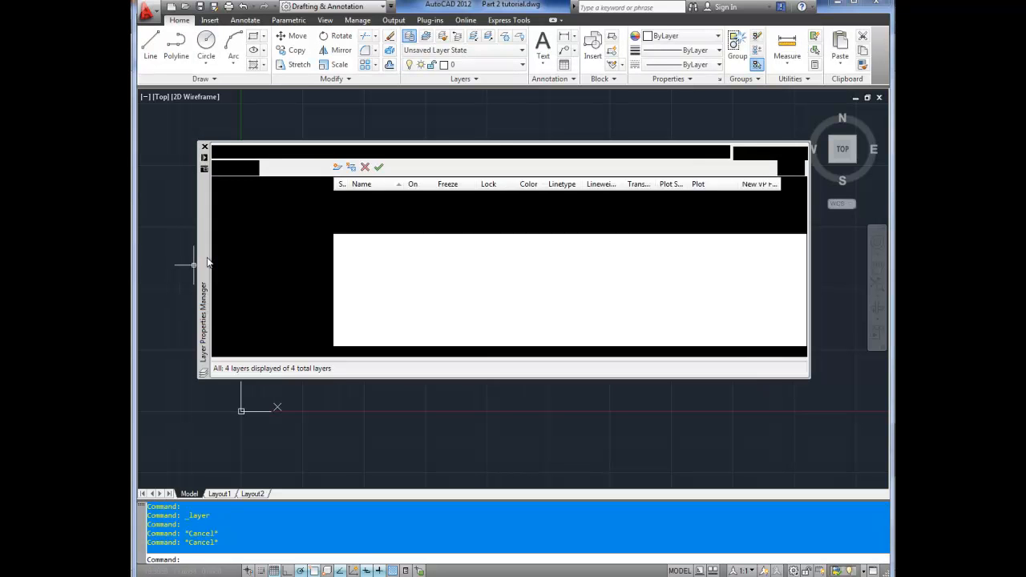
Create a temporary layer named 'delete me' and delete it
{"action": "left_click", "coordinate": [338, 167]}
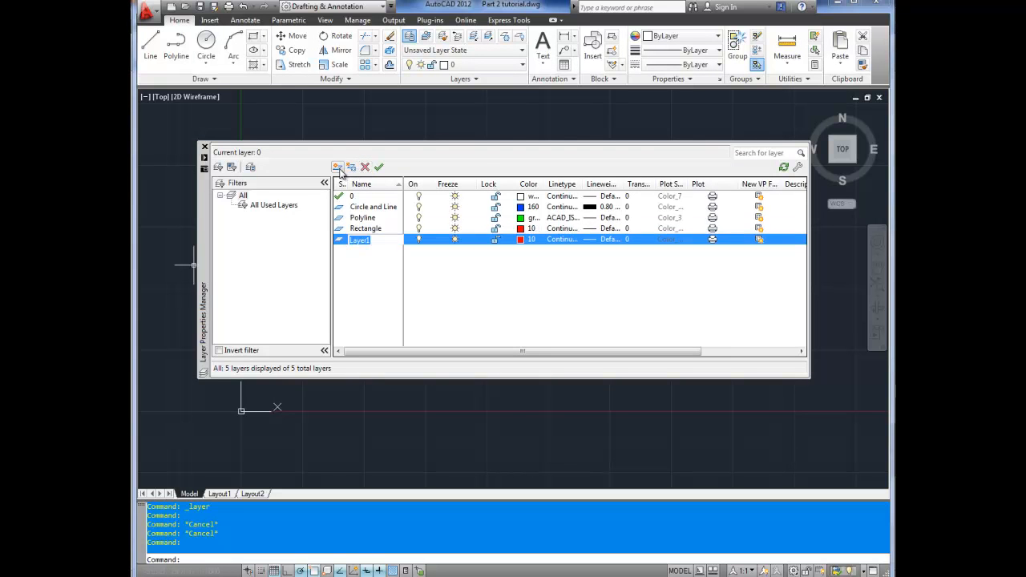
{"action": "type", "text": "delete me"}
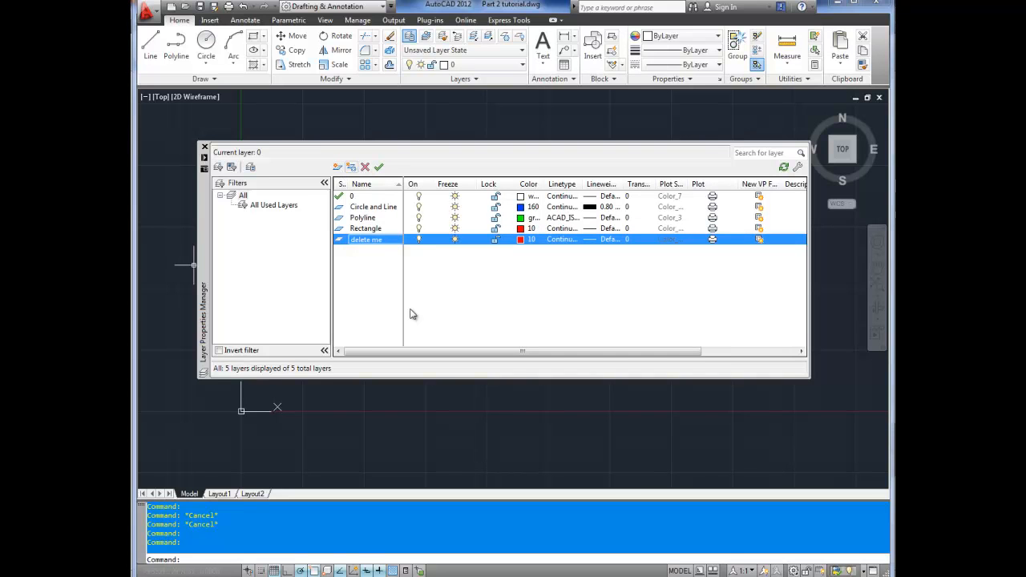
{"action": "mouse_move", "coordinate": [371, 255]}
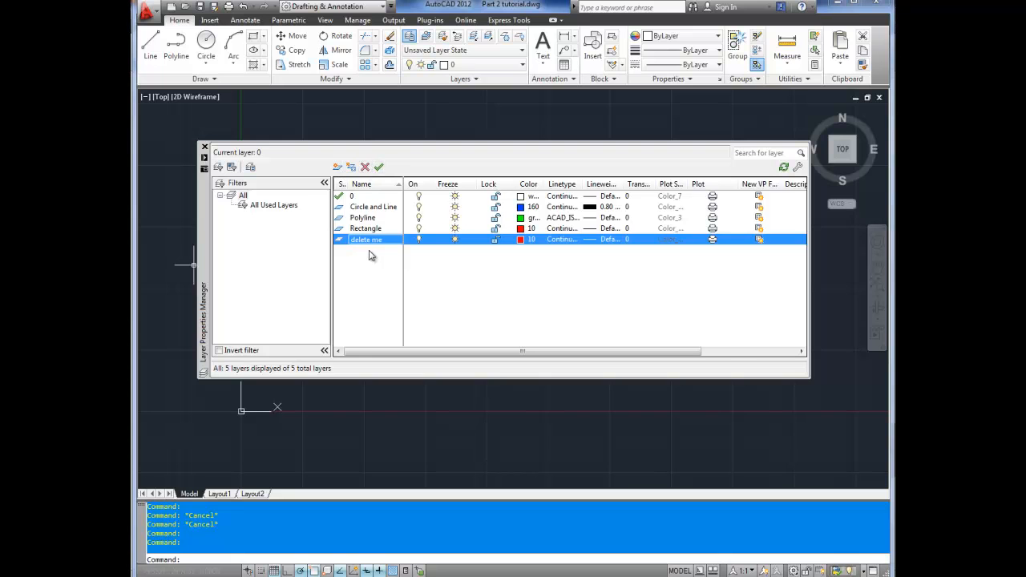
{"action": "left_click", "coordinate": [365, 167]}
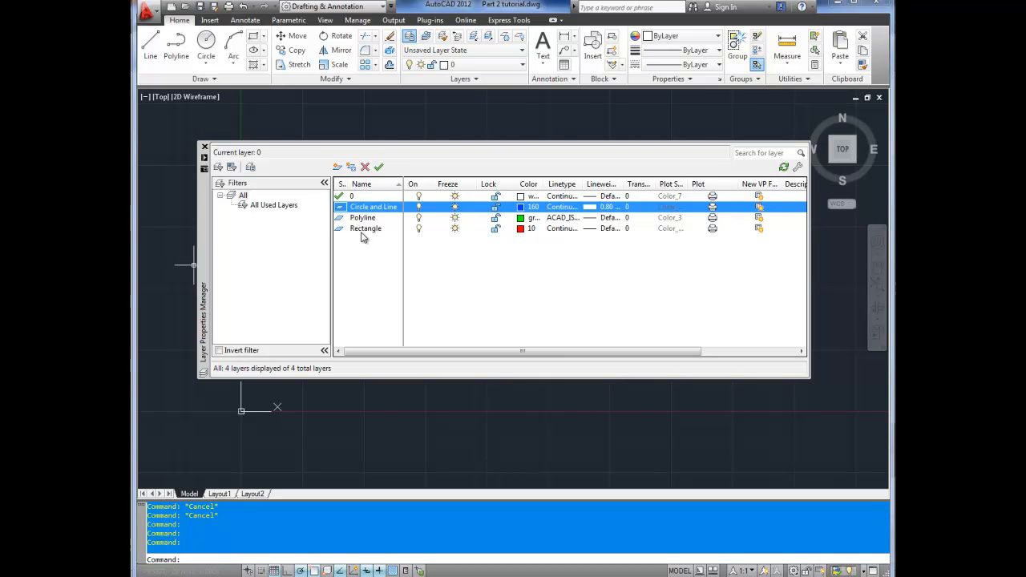
{"action": "mouse_move", "coordinate": [365, 232]}
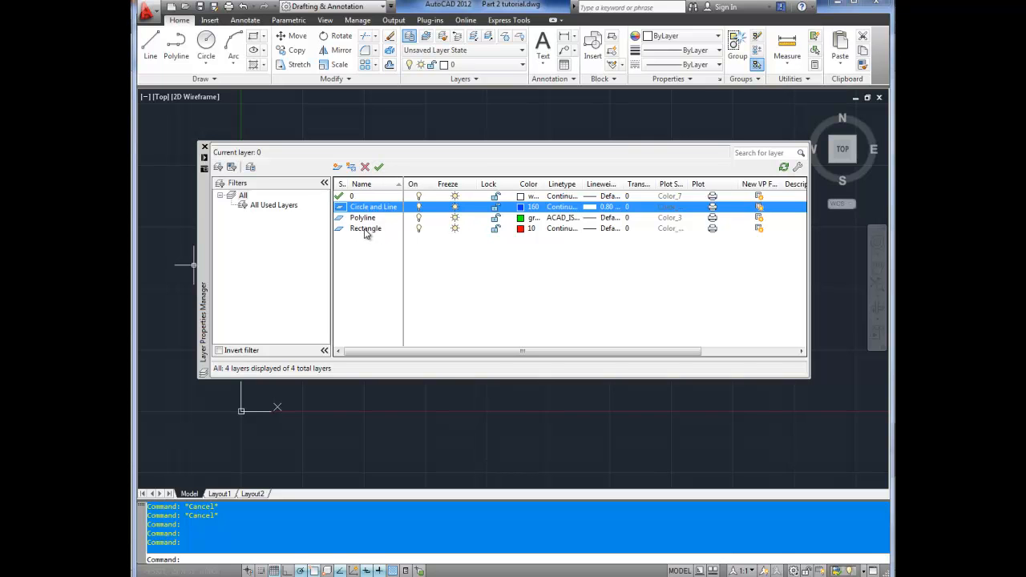
Make Polyline the current layer and collapse the layer palette back to the drawing
{"action": "left_click", "coordinate": [363, 218]}
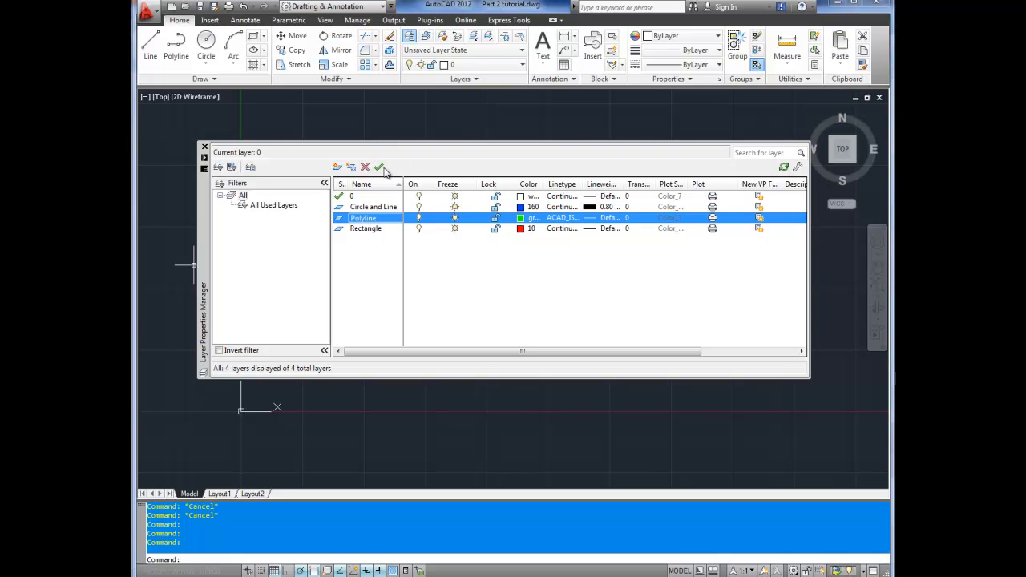
{"action": "left_click", "coordinate": [381, 166]}
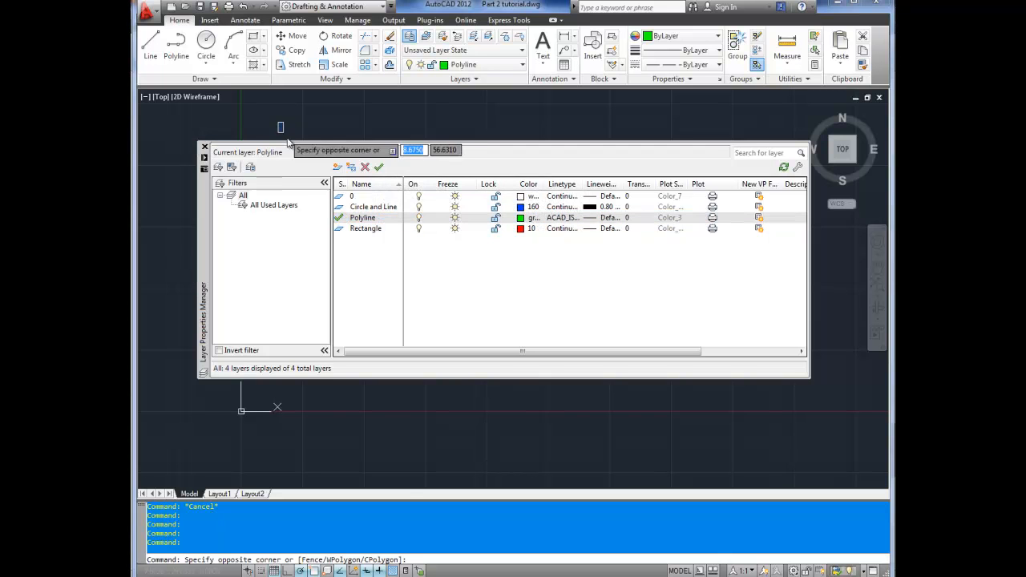
{"action": "left_click", "coordinate": [205, 145]}
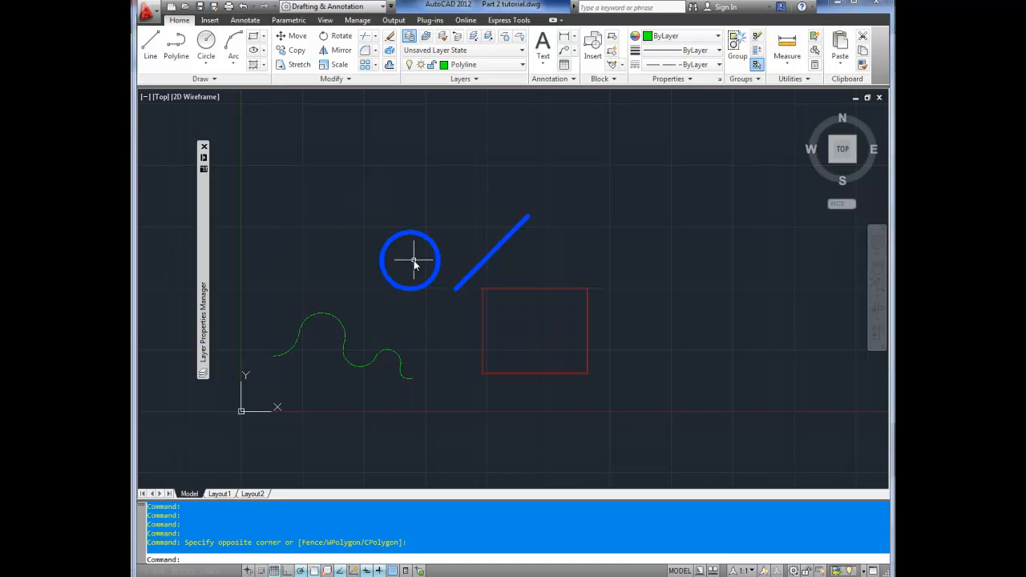
Draw a closed polyline with PL enclosing the circle, line, wavy polyline and rectangle
{"action": "type", "text": "PL"}
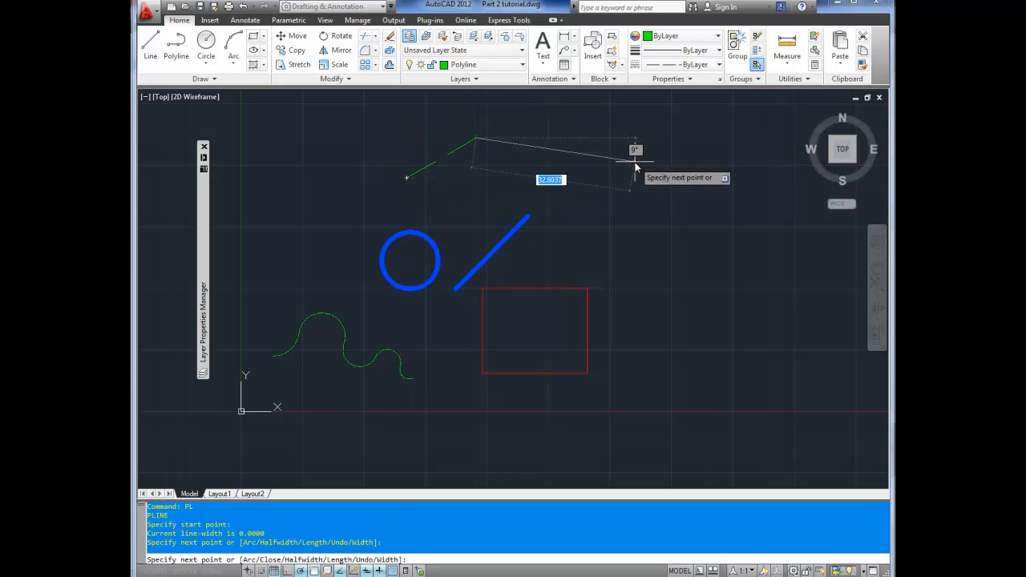
{"action": "left_click", "coordinate": [661, 398]}
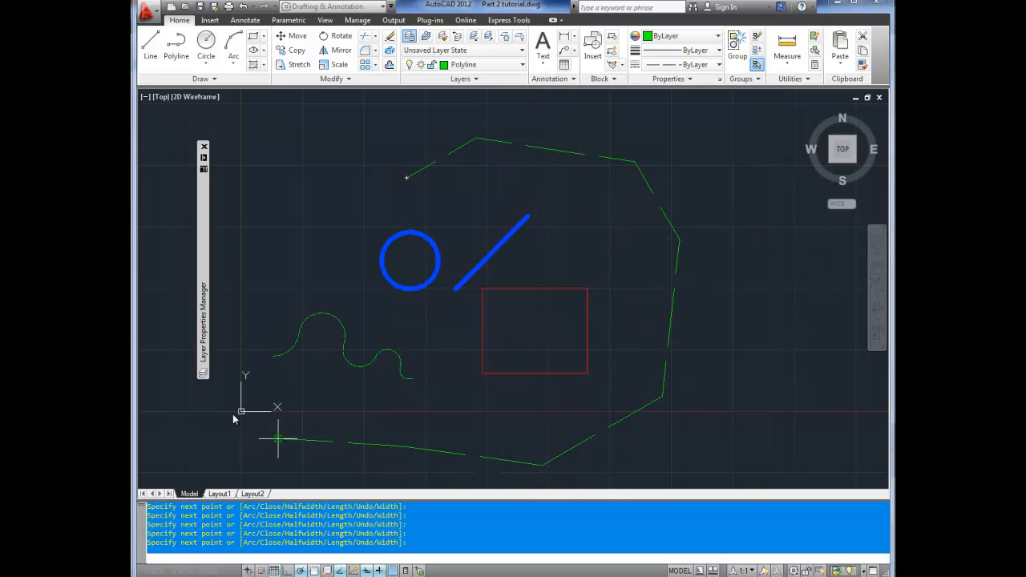
{"action": "left_click", "coordinate": [333, 178]}
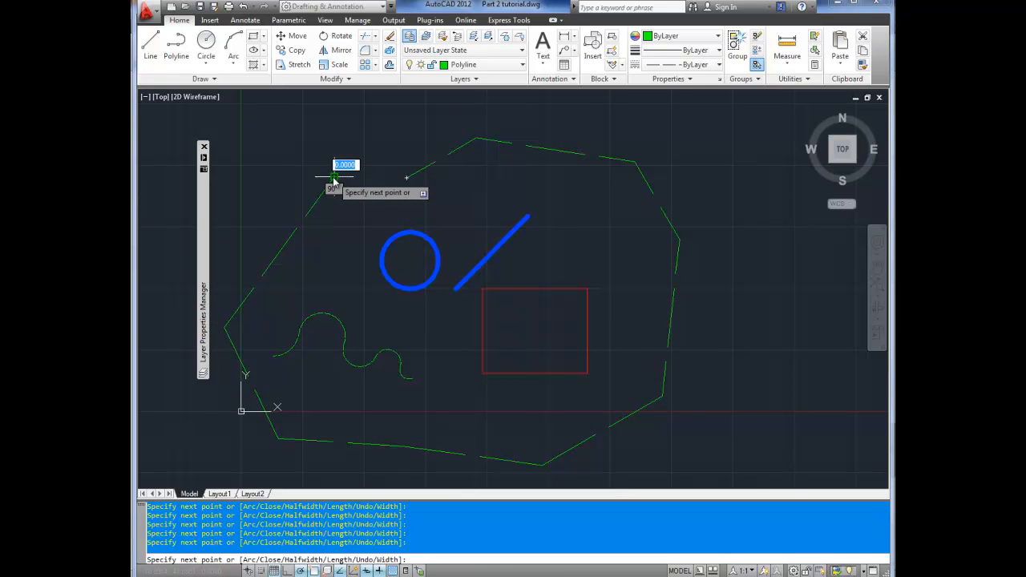
{"action": "type", "text": "c"}
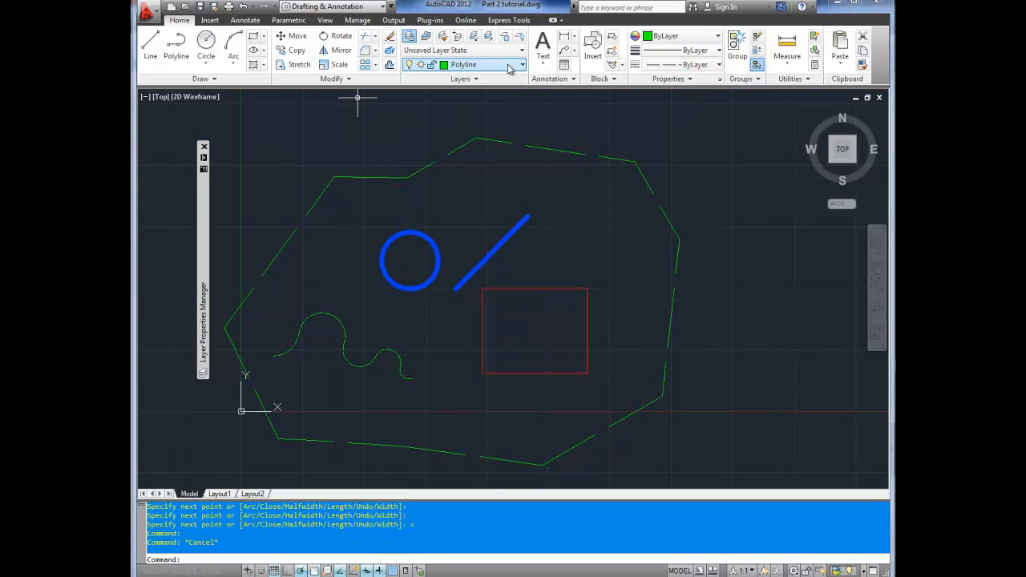
Turn off the current Polyline layer from the Layer dropdown, hiding both green polylines
{"action": "left_click", "coordinate": [515, 64]}
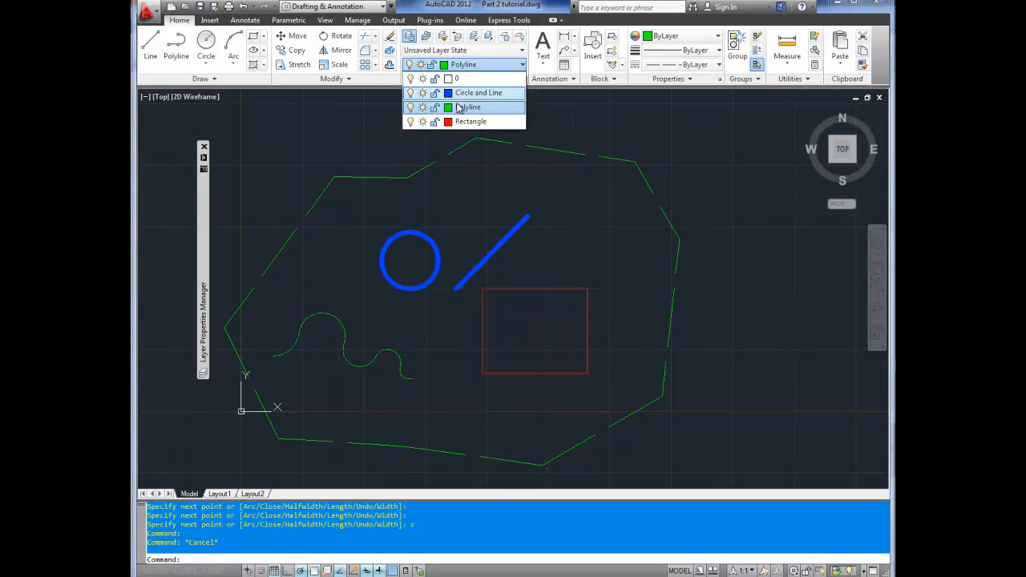
{"action": "mouse_move", "coordinate": [470, 121]}
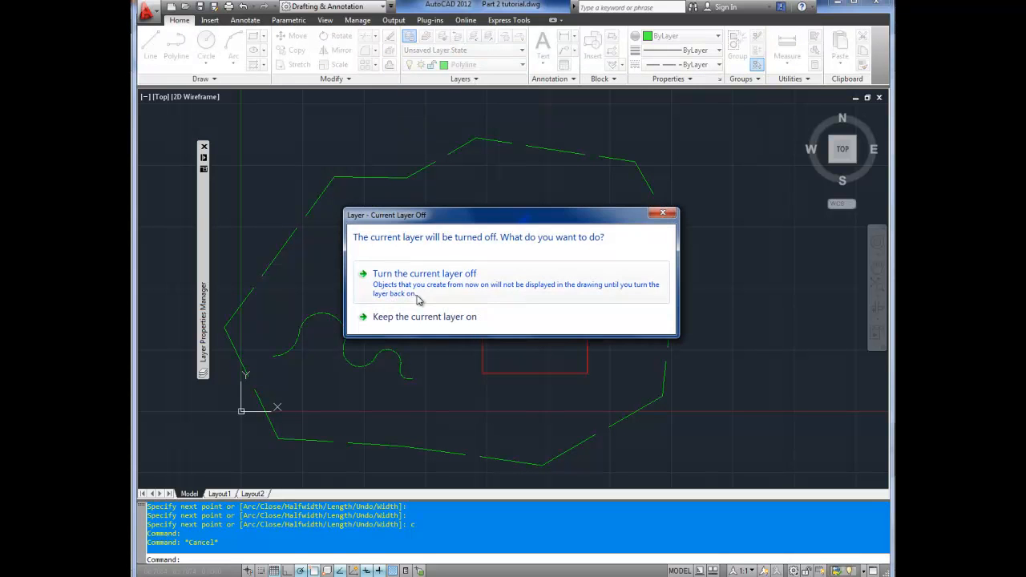
{"action": "left_click", "coordinate": [424, 273]}
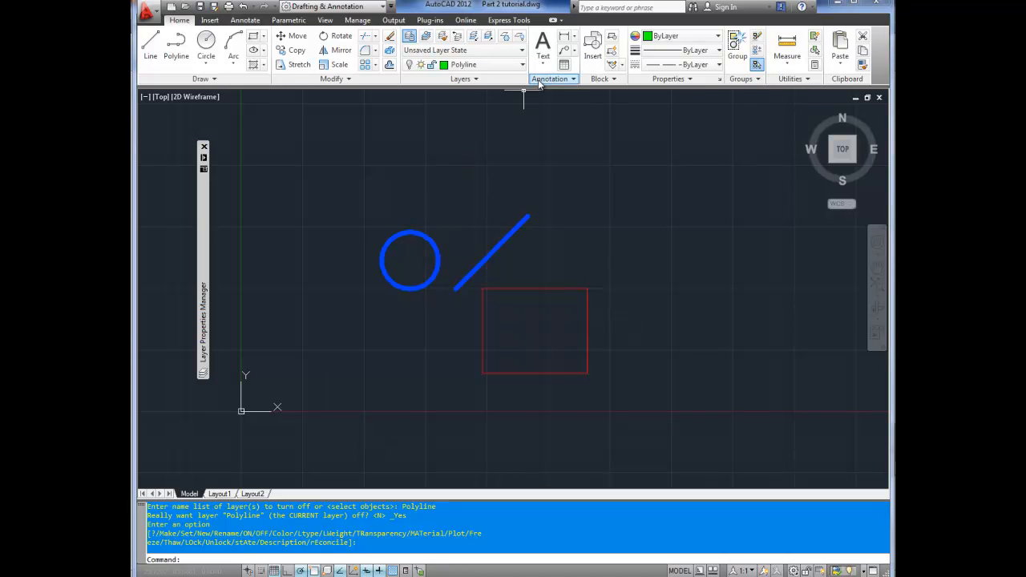
{"action": "left_click", "coordinate": [520, 64]}
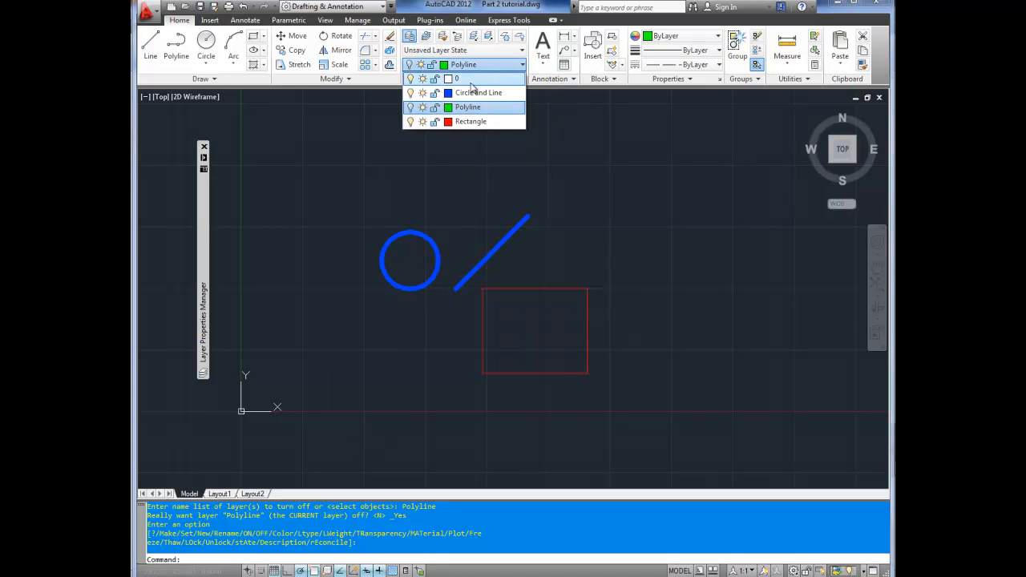